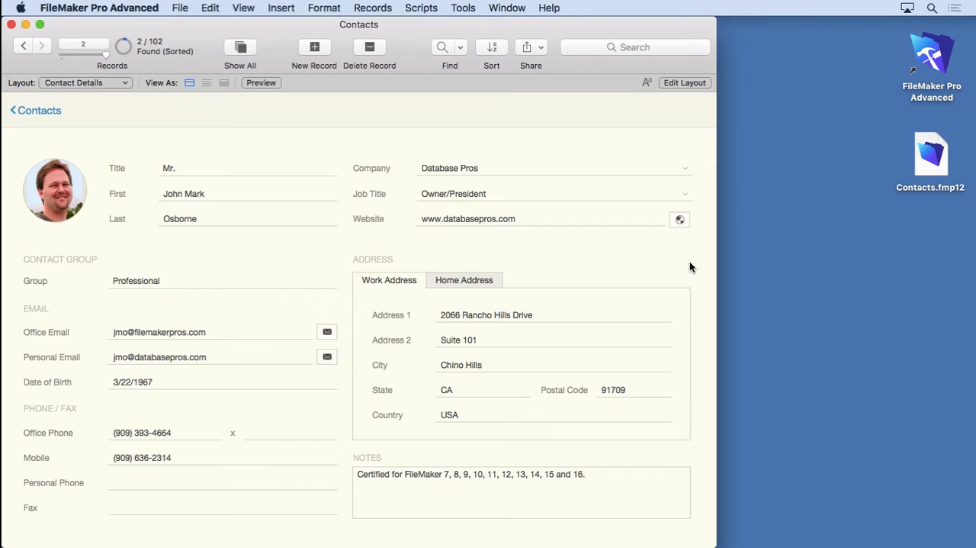
mouse_move(125, 389)
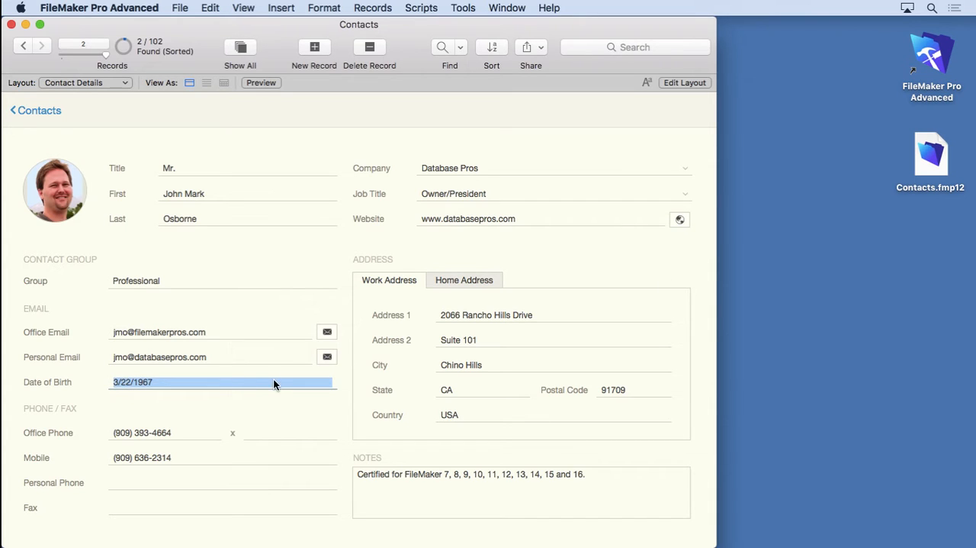
mouse_move(268, 397)
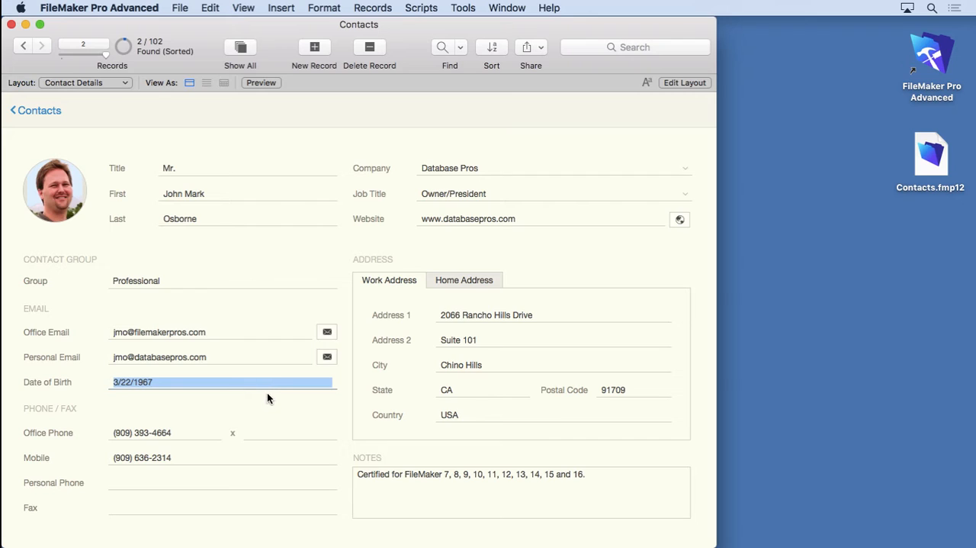
Step: Leave the Date of Birth field, launch Safari and search Google for 'filemaker age calculation'
left_click(267, 400)
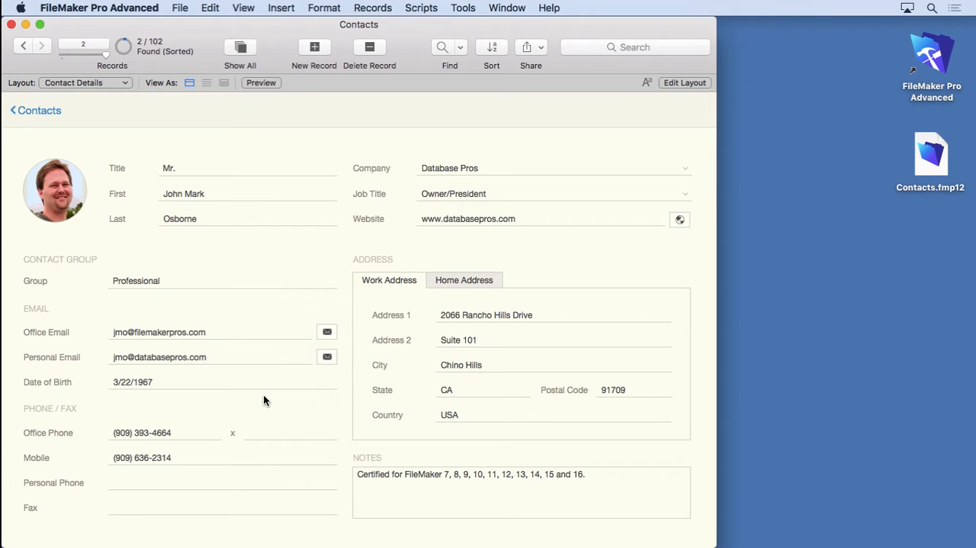
mouse_move(968, 104)
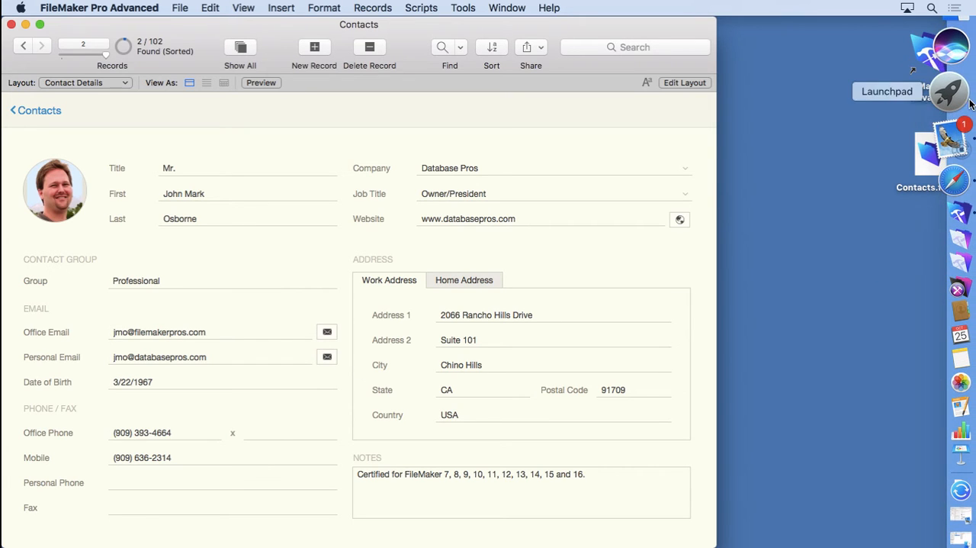
mouse_move(949, 64)
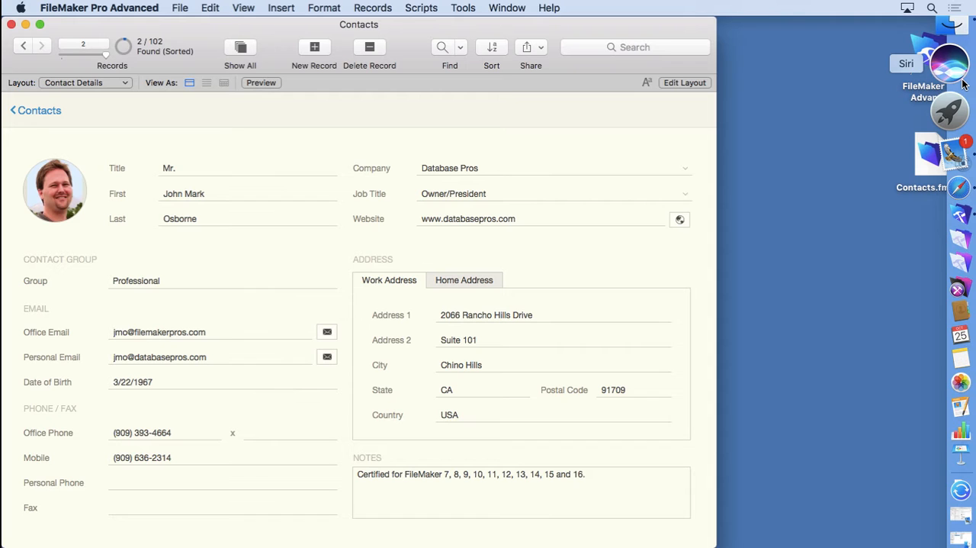
left_click(950, 145)
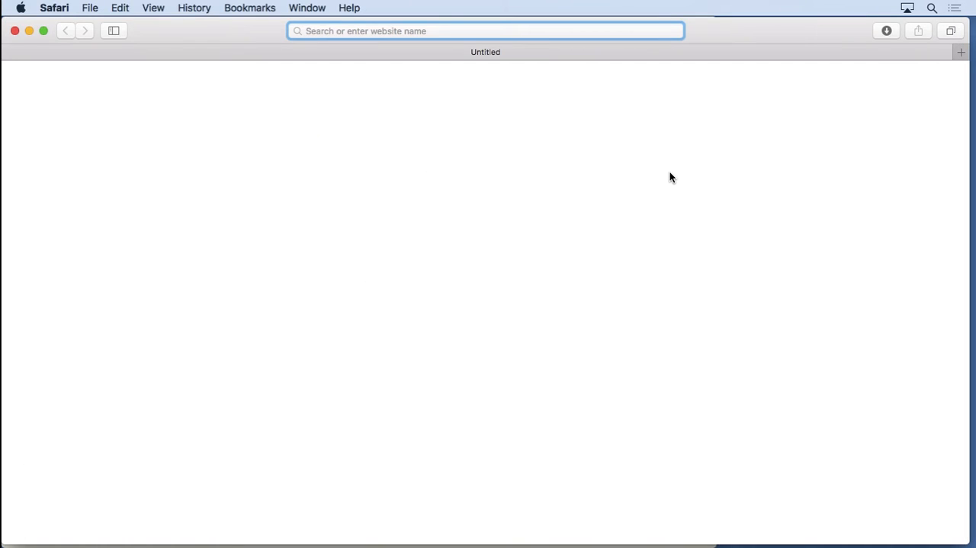
type("filemakerhacks.com")
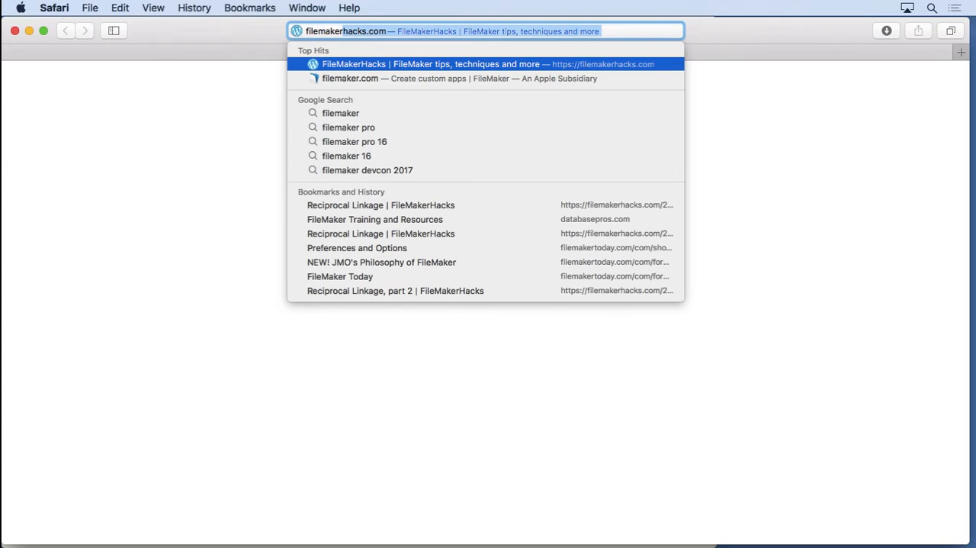
type("filemaker")
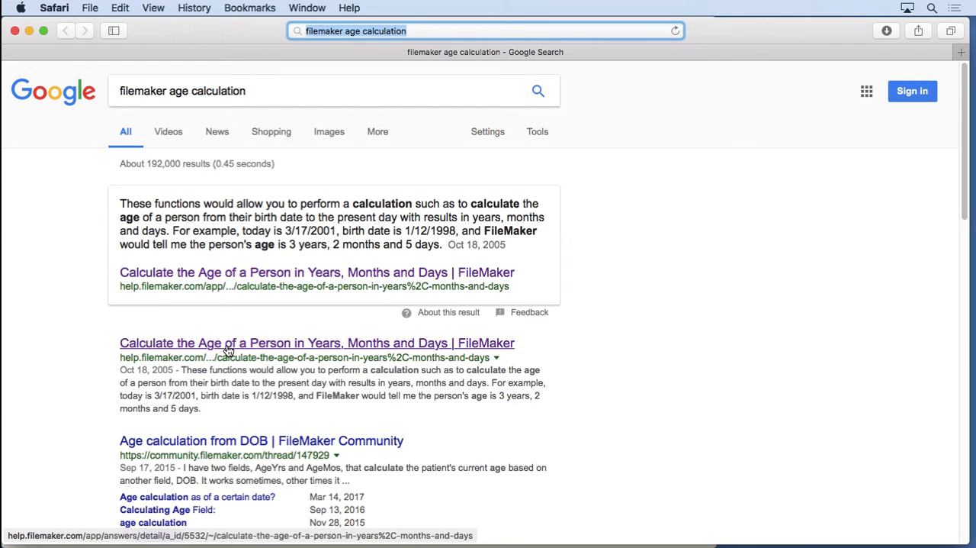
Step: Copy the ElapsedYears formula from the 'Calculate the Age of a Person' article and return to the Contacts file
left_click(317, 342)
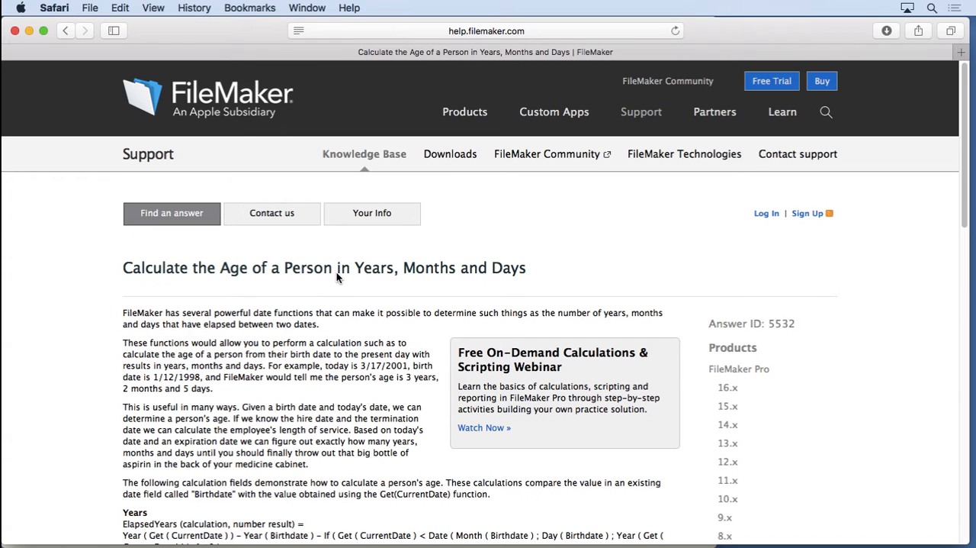
scroll("down", 3)
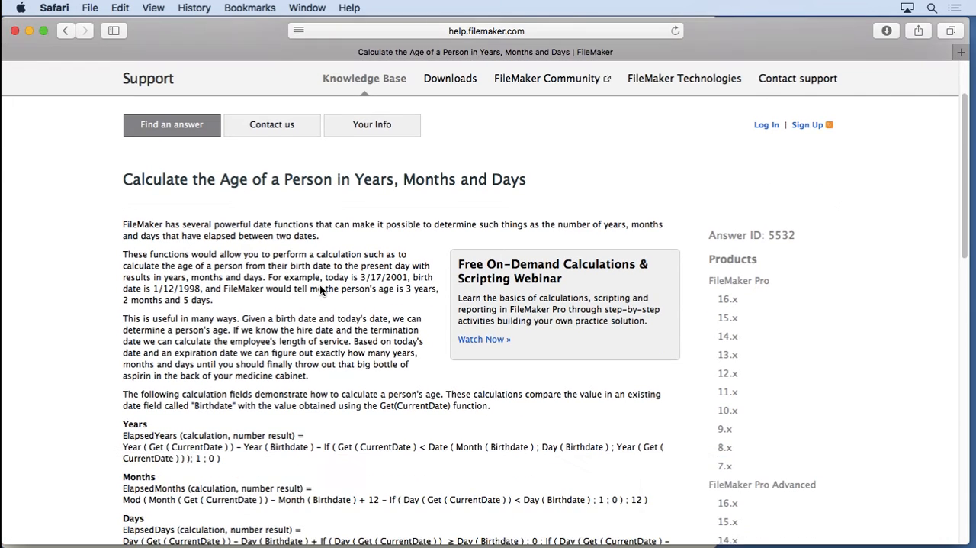
scroll("down", 3)
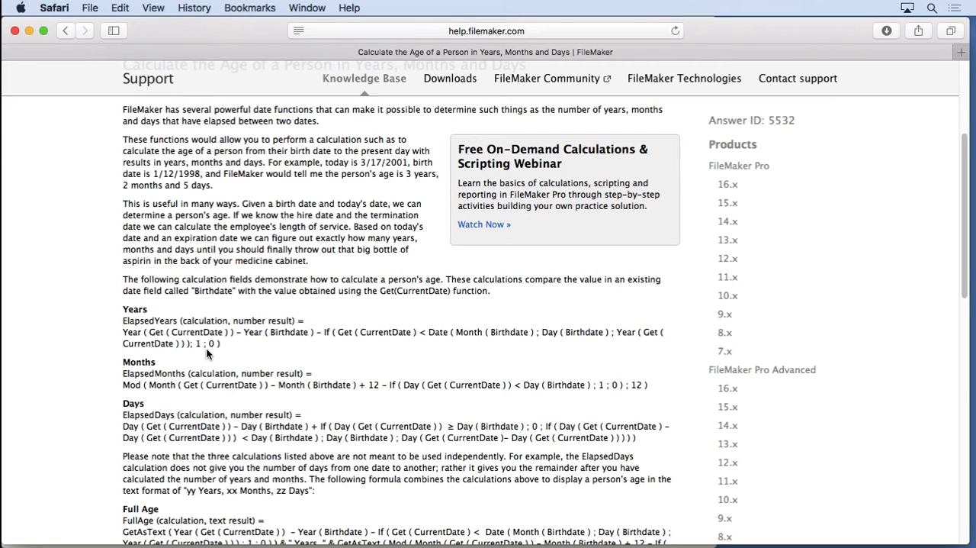
left_click_drag(122, 331, 220, 343)
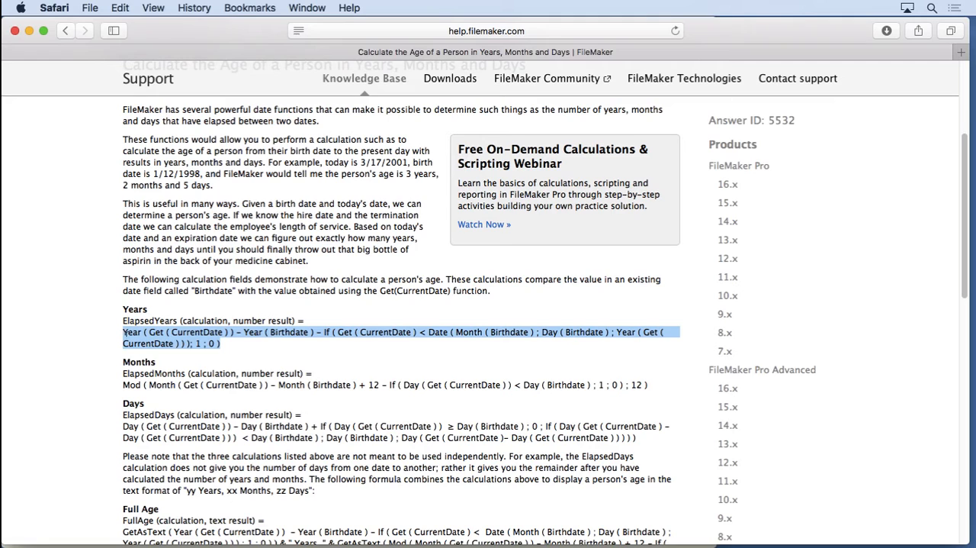
mouse_move(229, 384)
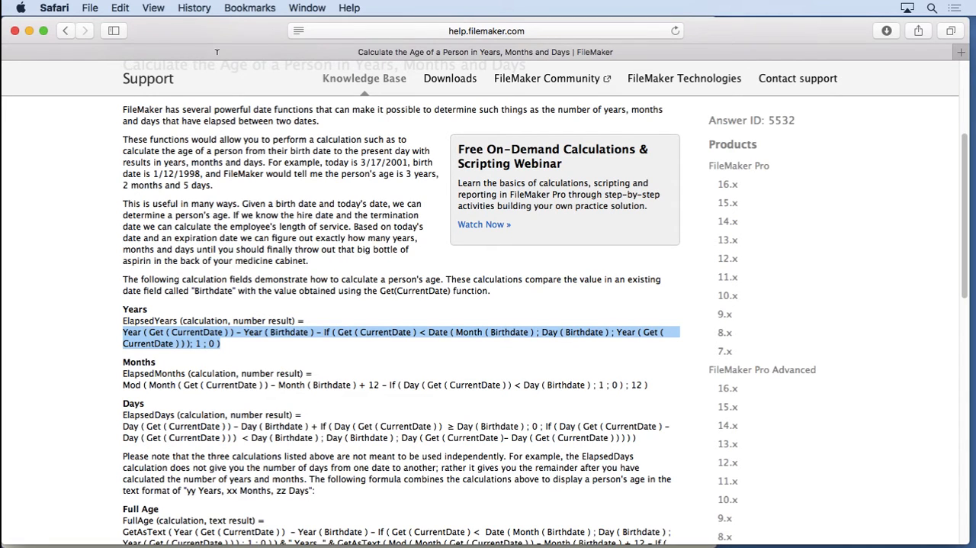
left_click(119, 7)
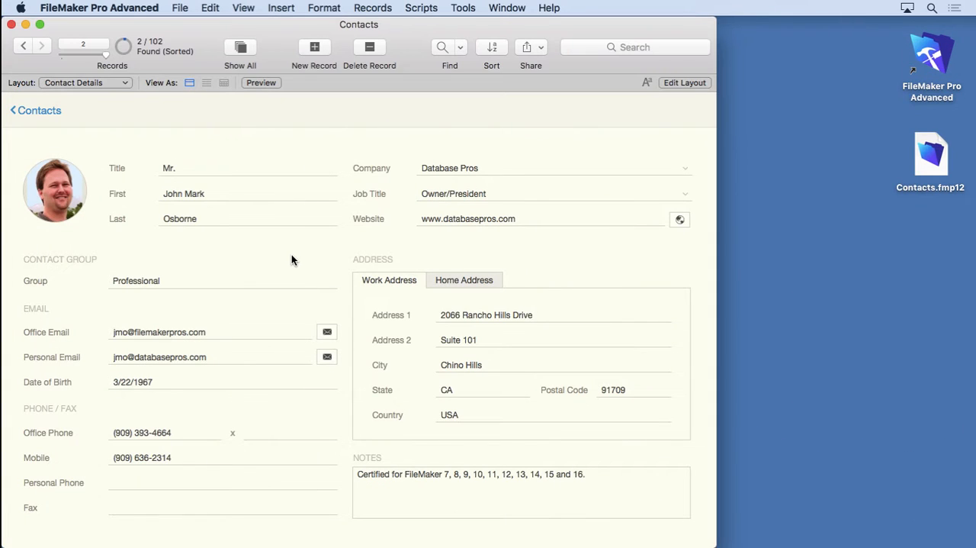
Step: In Manage Database, define a new Contacts field named Age with type Calculation
left_click(180, 7)
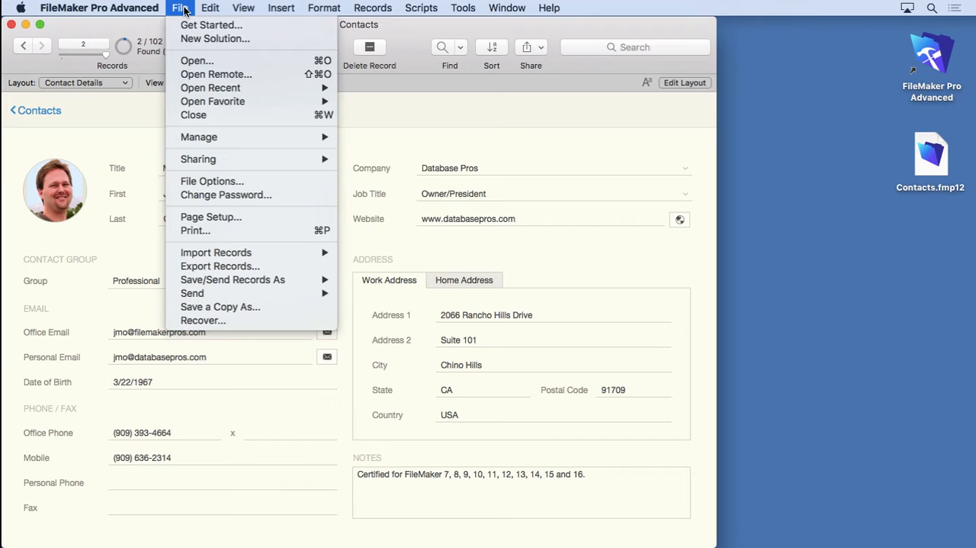
left_click(366, 149)
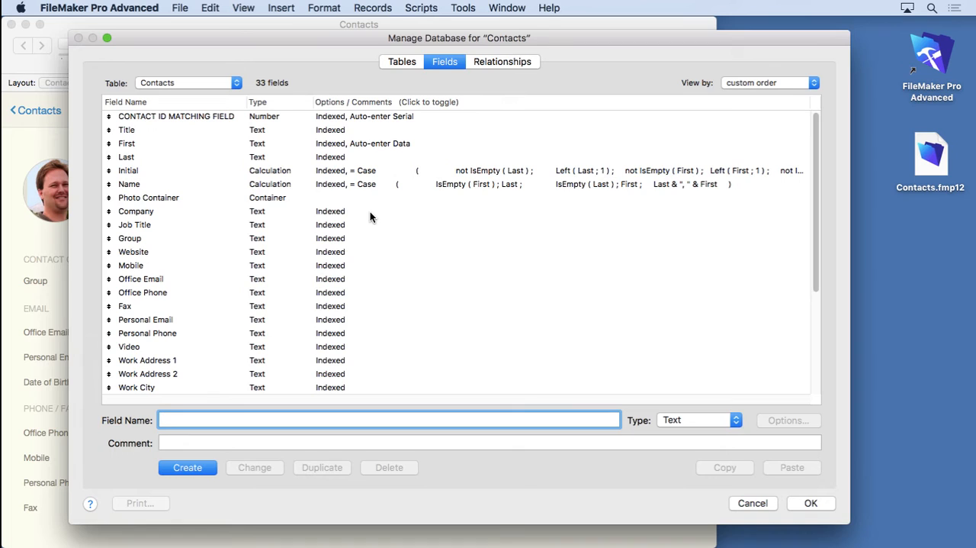
left_click(389, 420)
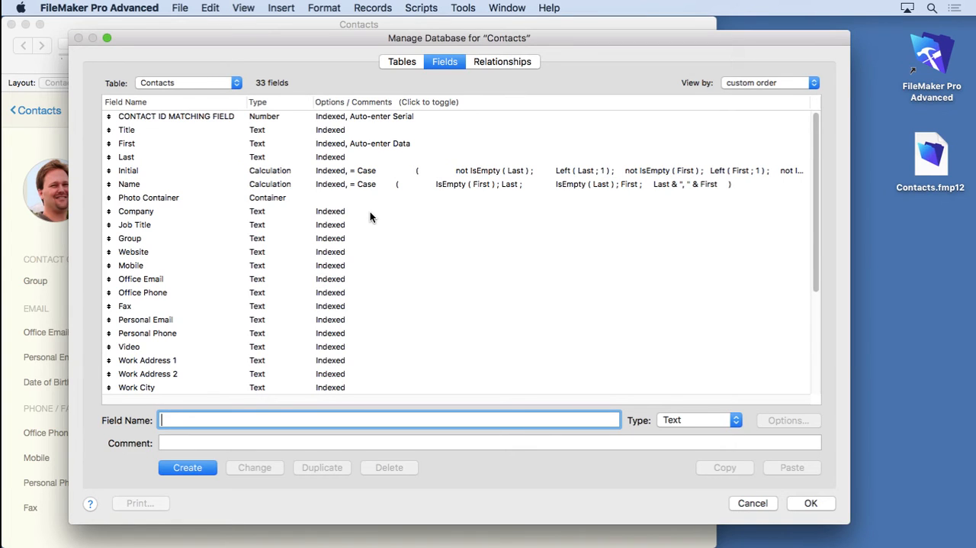
type("Ag")
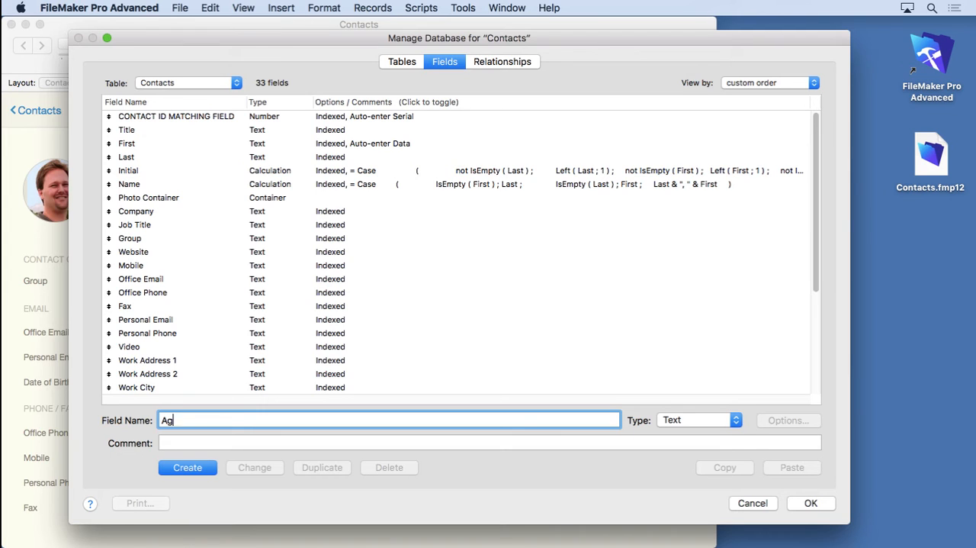
type("e")
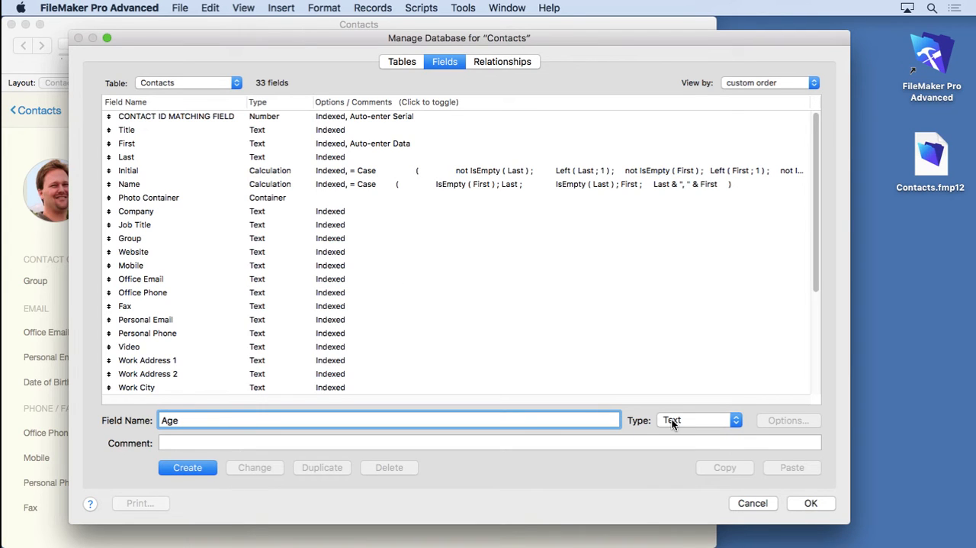
left_click(696, 419)
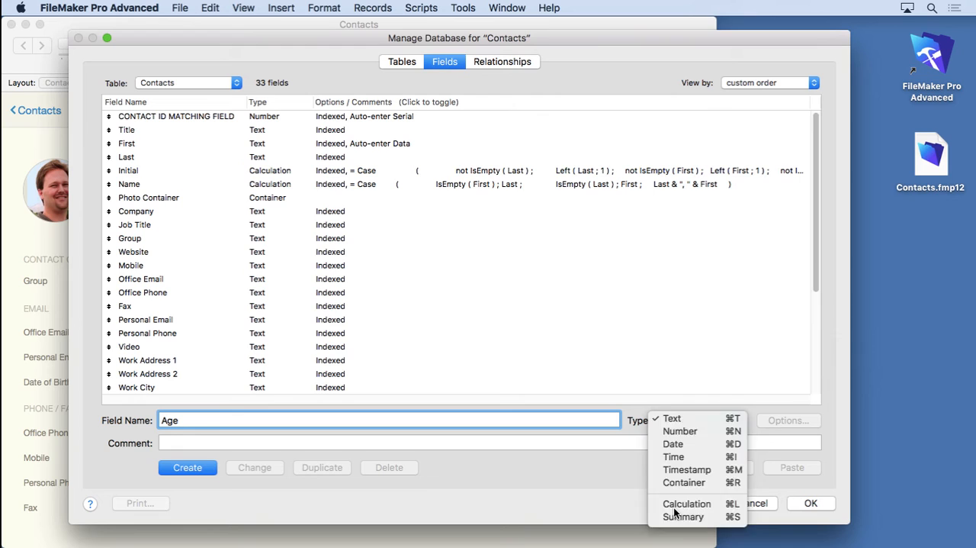
left_click(686, 503)
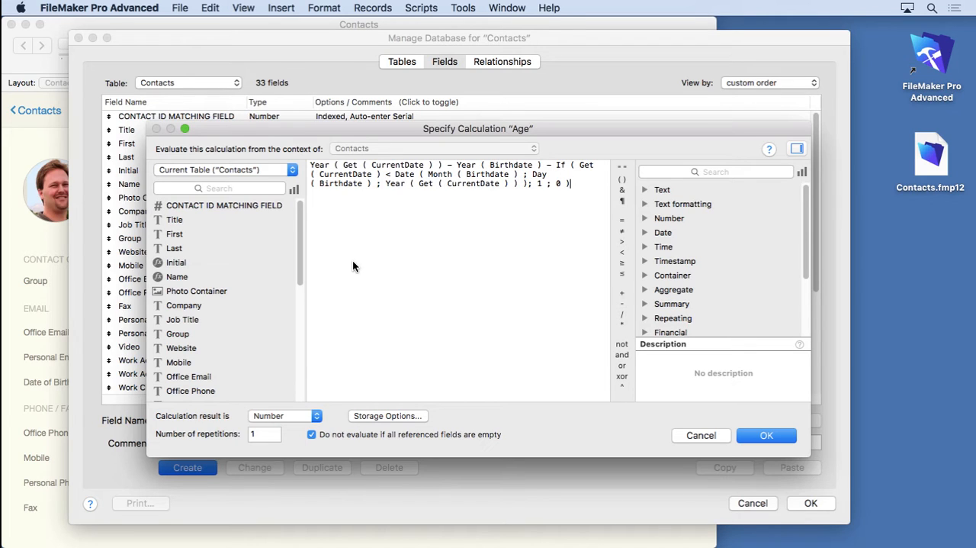
Step: Set the Age calculation result to Number and glance through the Text functions list
left_click(284, 415)
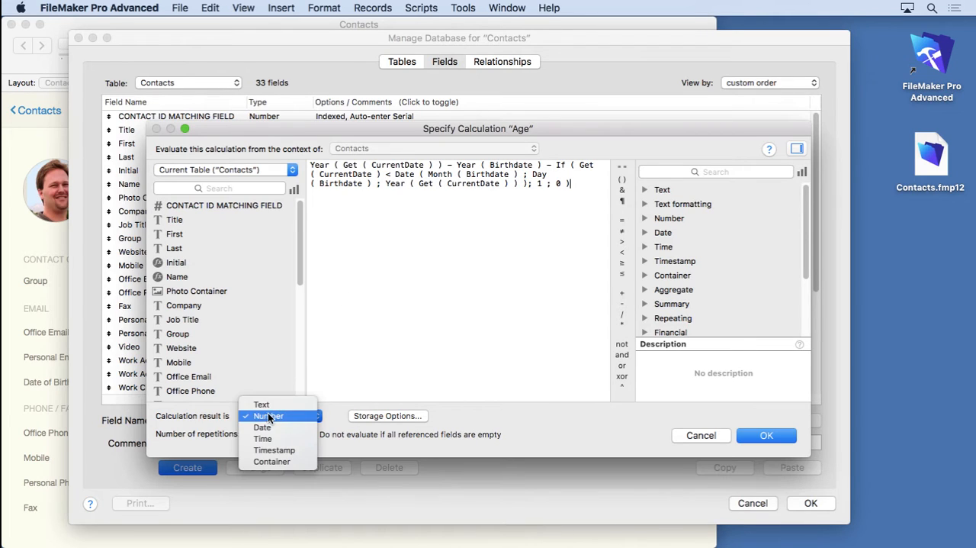
mouse_move(261, 404)
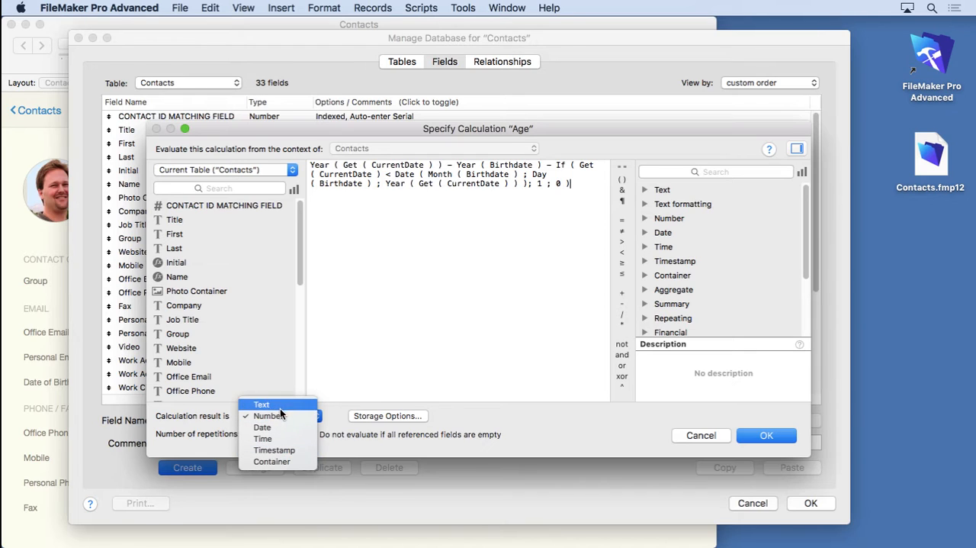
left_click(268, 415)
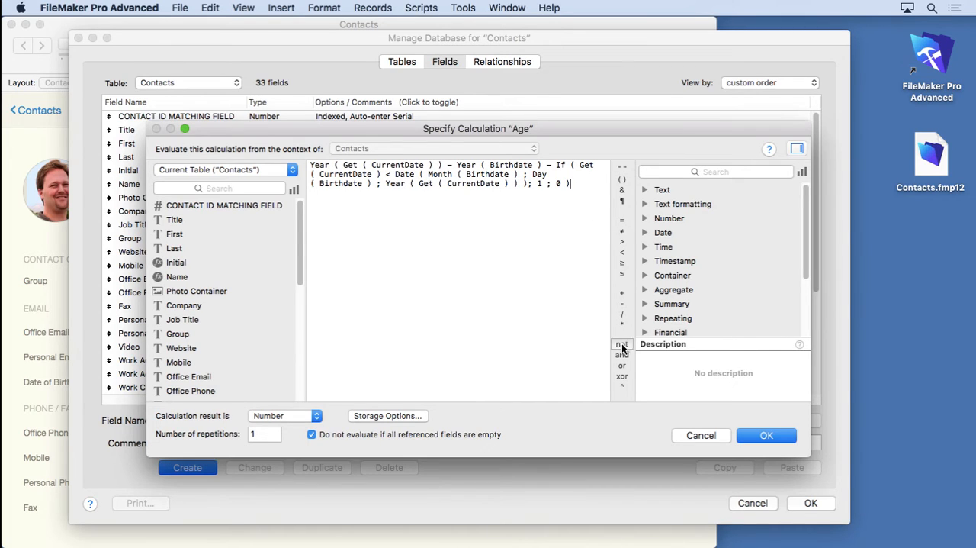
mouse_move(623, 290)
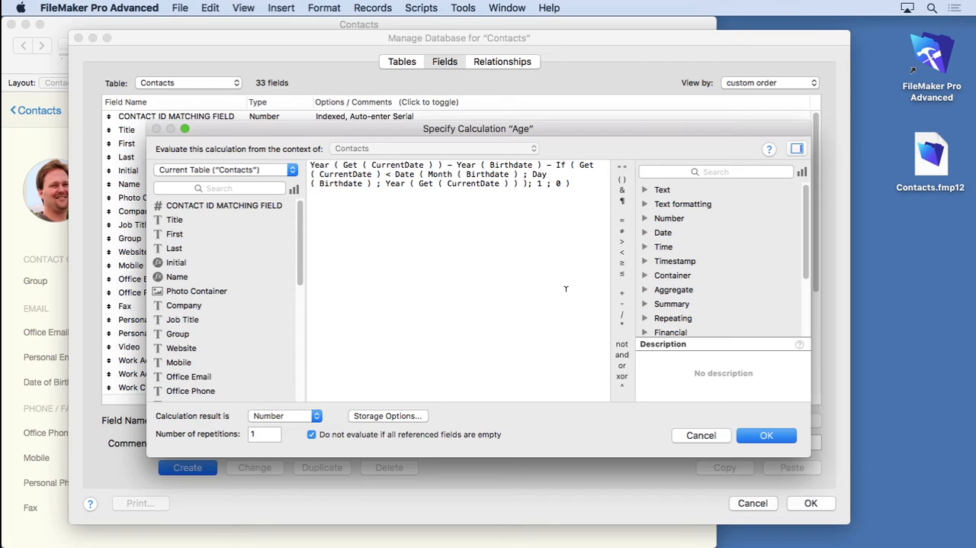
mouse_move(652, 201)
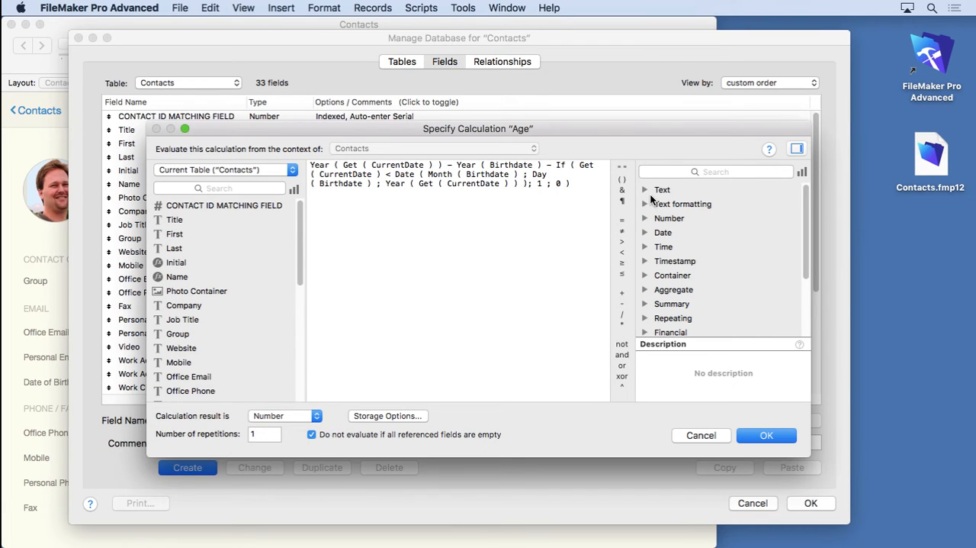
left_click(645, 189)
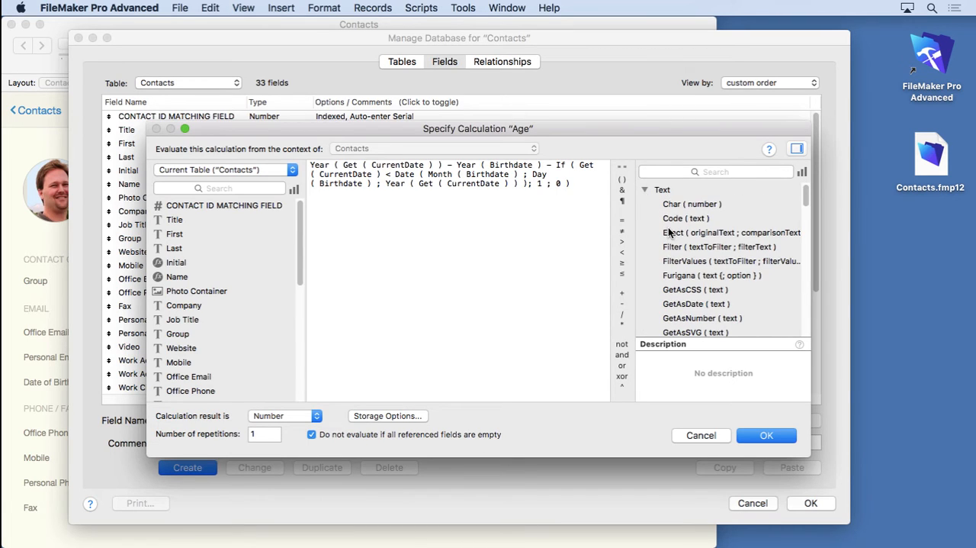
left_click(646, 189)
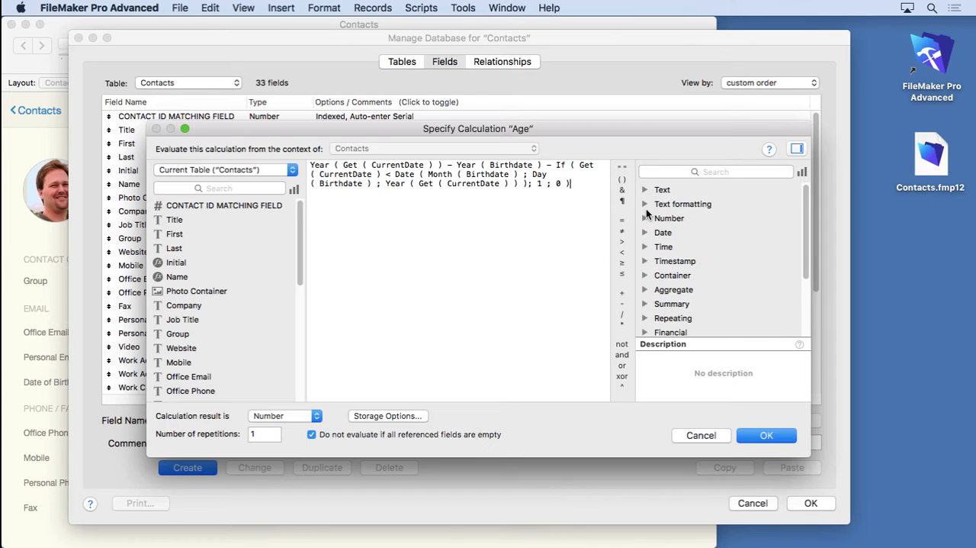
mouse_move(644, 217)
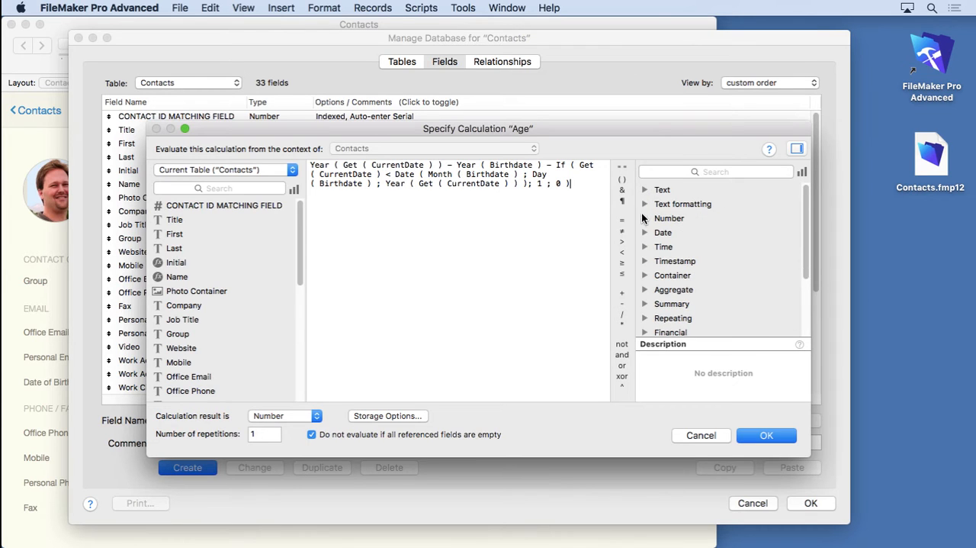
scroll("down", 3)
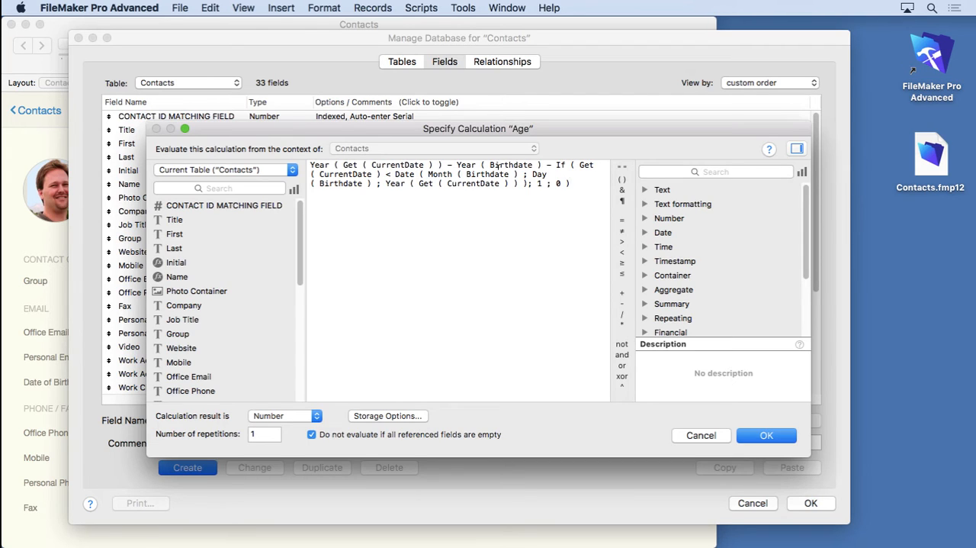
Step: Replace each Birthdate placeholder in the formula with the Date of Birth field
double_click(509, 165)
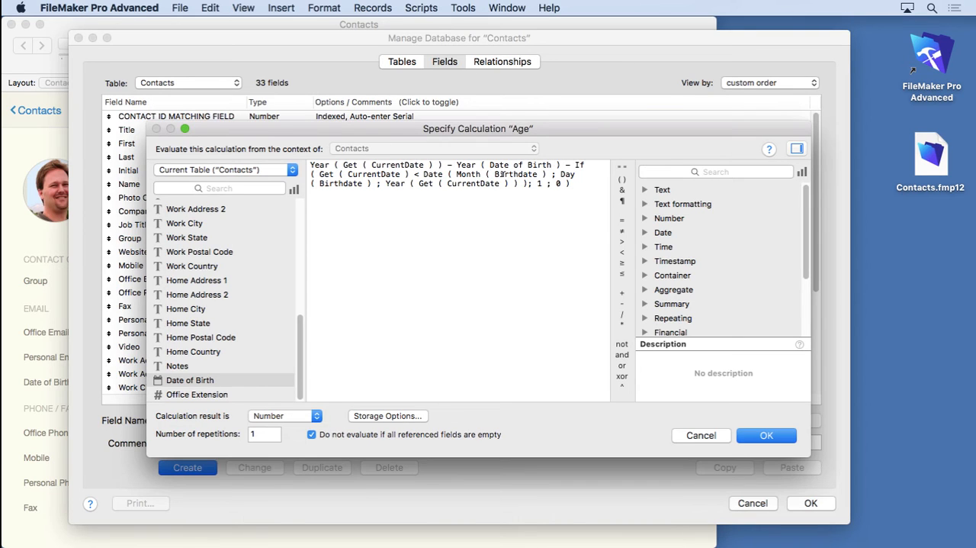
double_click(516, 174)
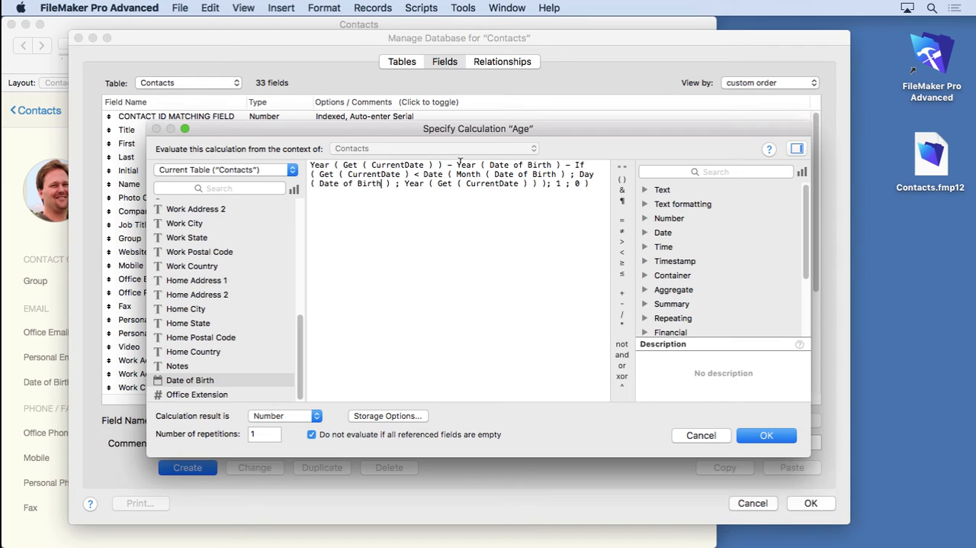
key("cmd+a")
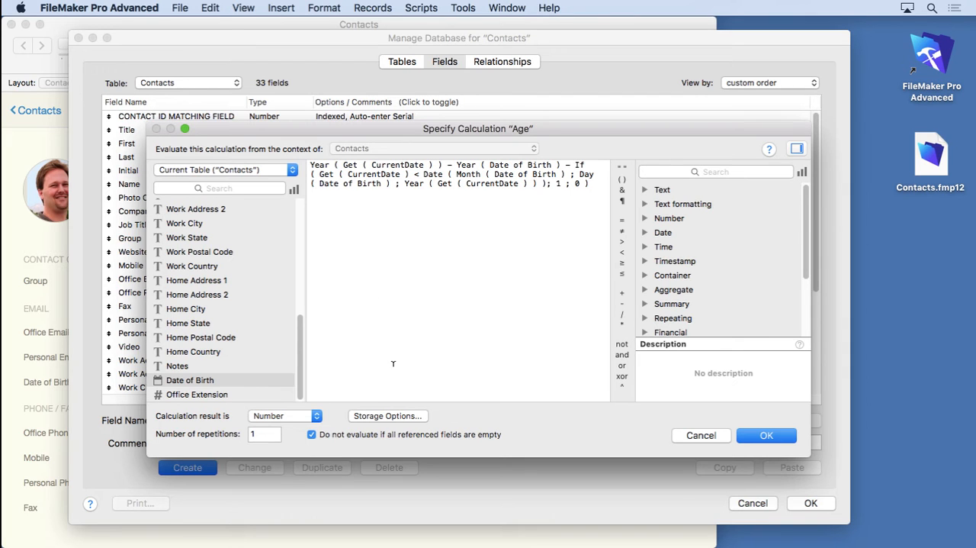
Step: Set Age's storage to 'Do not store calculation results' so it recalculates
left_click(388, 414)
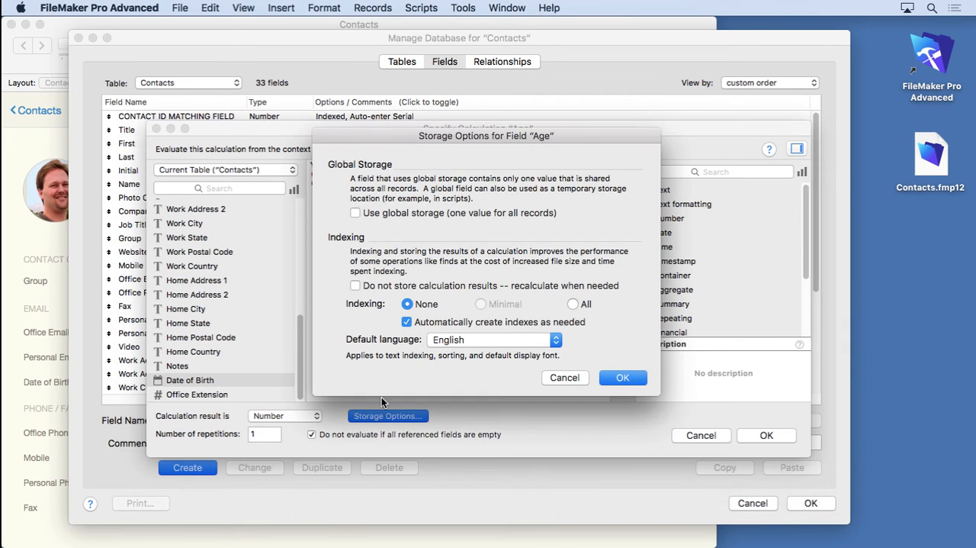
left_click(354, 285)
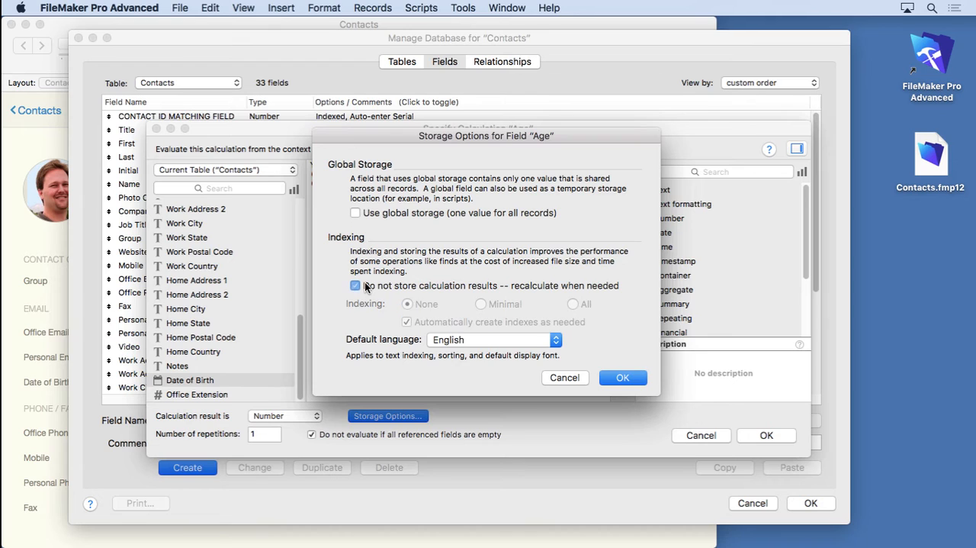
left_click(623, 376)
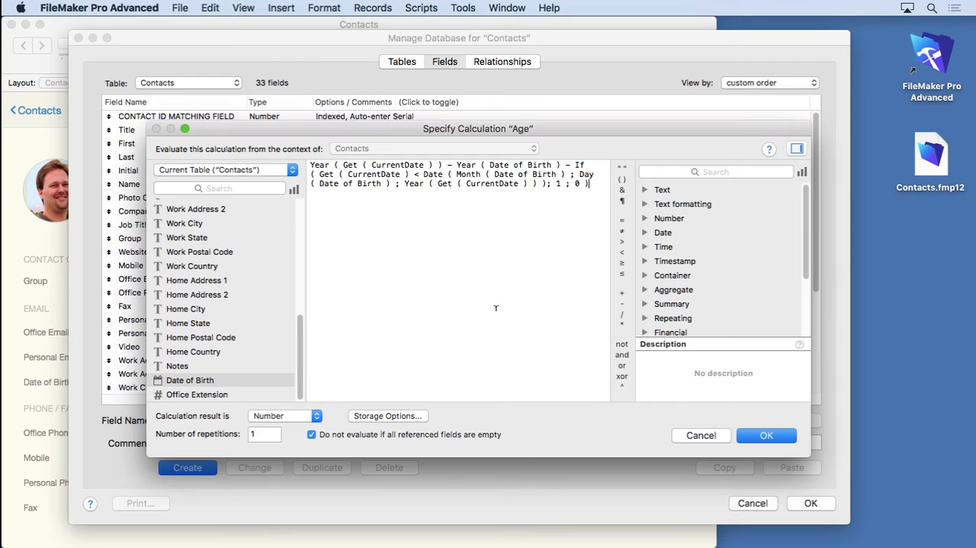
Step: Recheck the storage settings and save the Age calculation, bringing Contacts to 34 fields
double_click(518, 165)
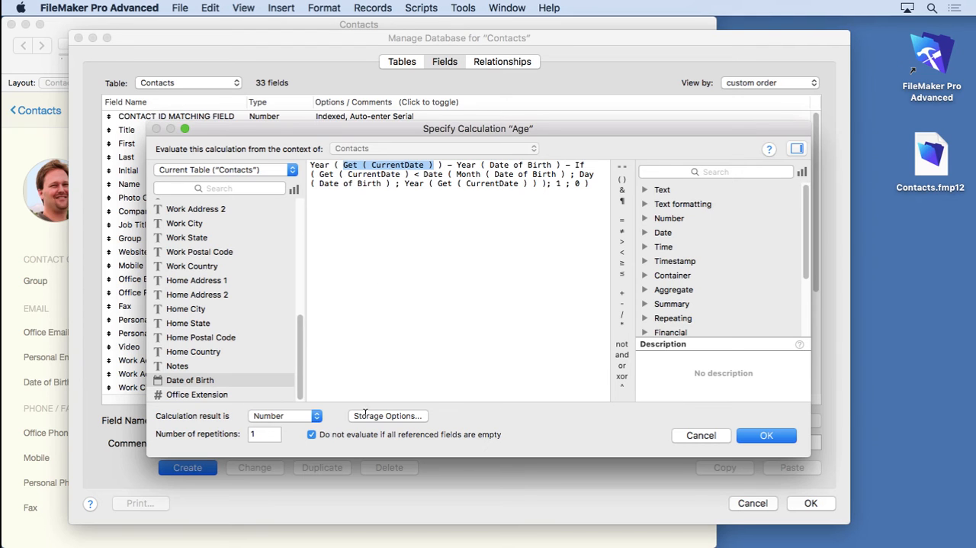
left_click(388, 415)
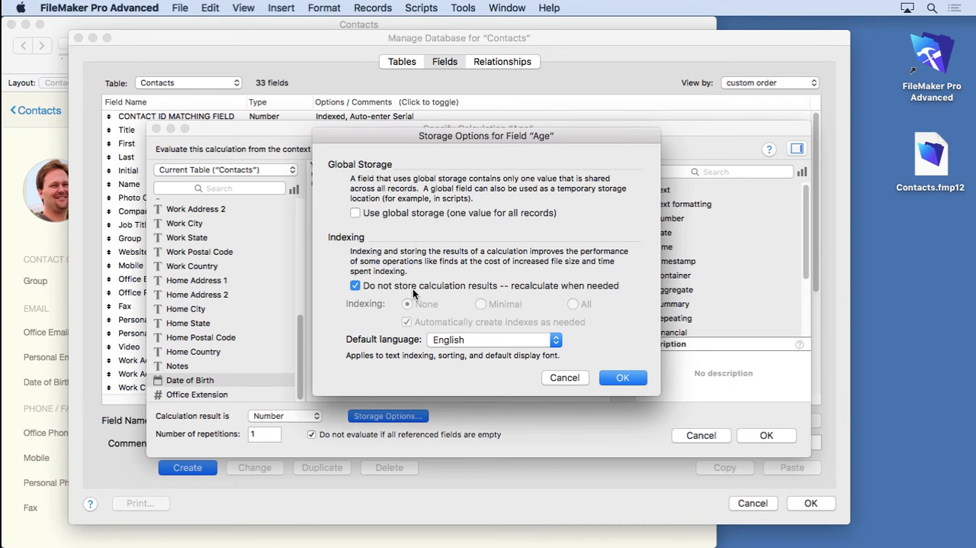
left_click(623, 378)
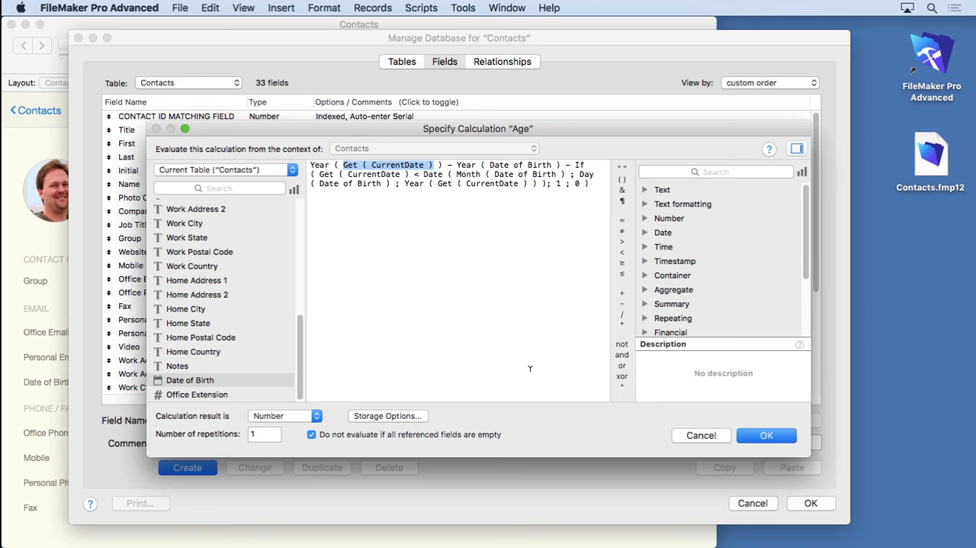
mouse_move(645, 424)
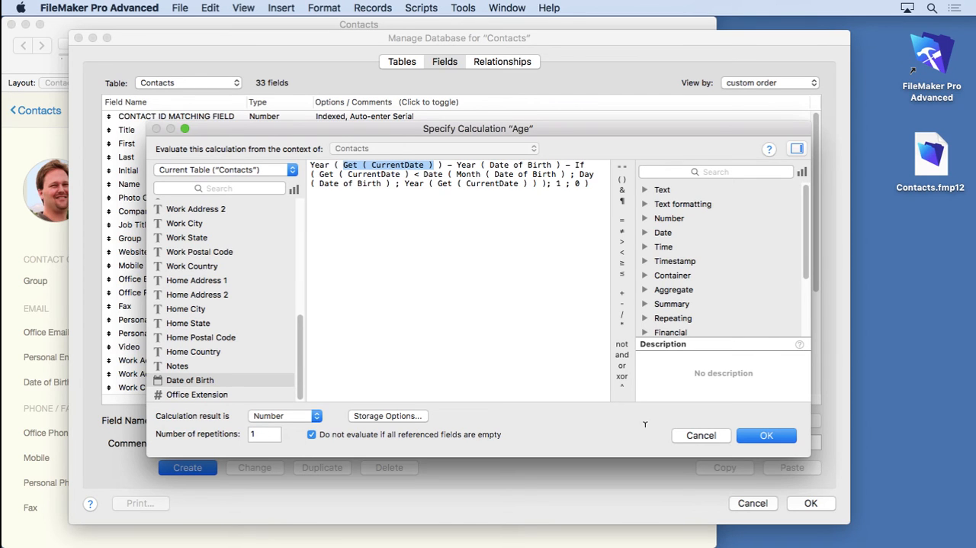
left_click(766, 435)
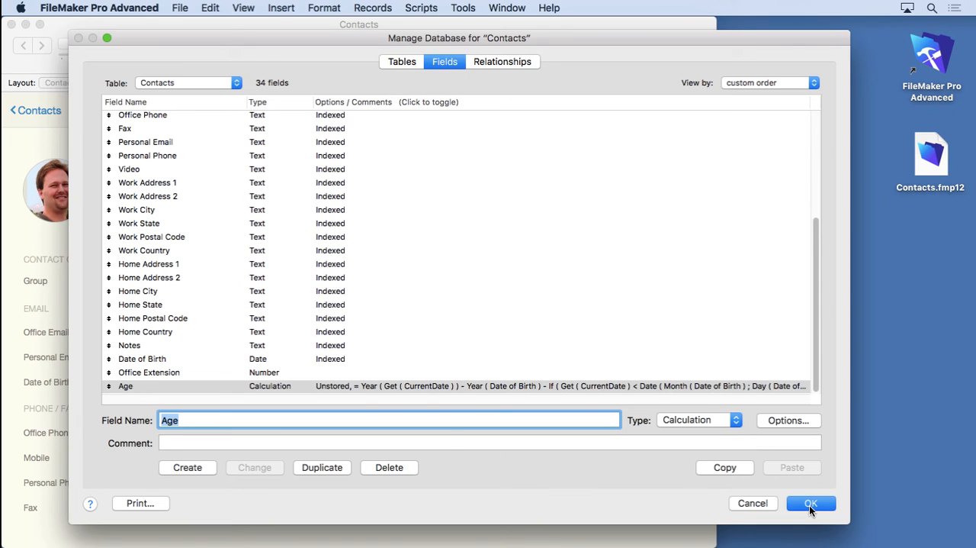
left_click(812, 503)
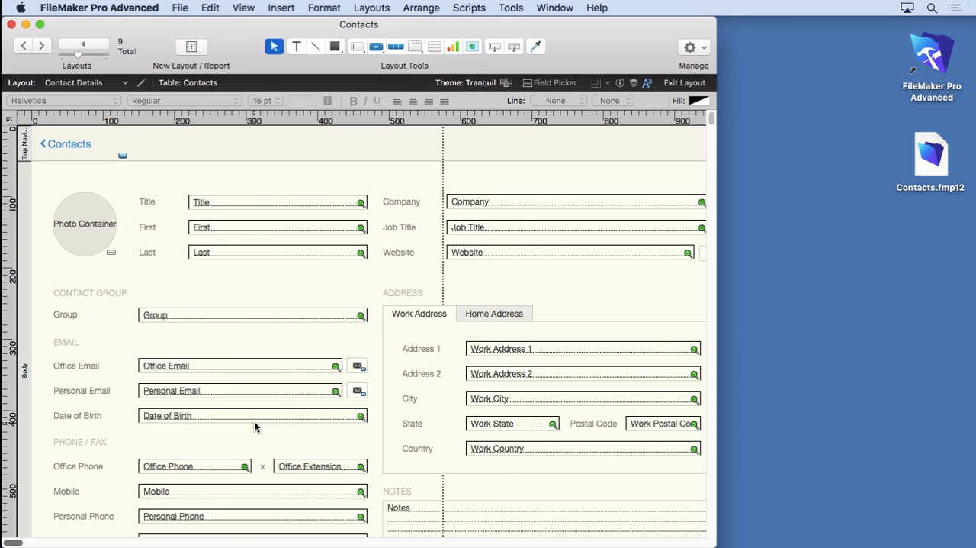
left_click(253, 415)
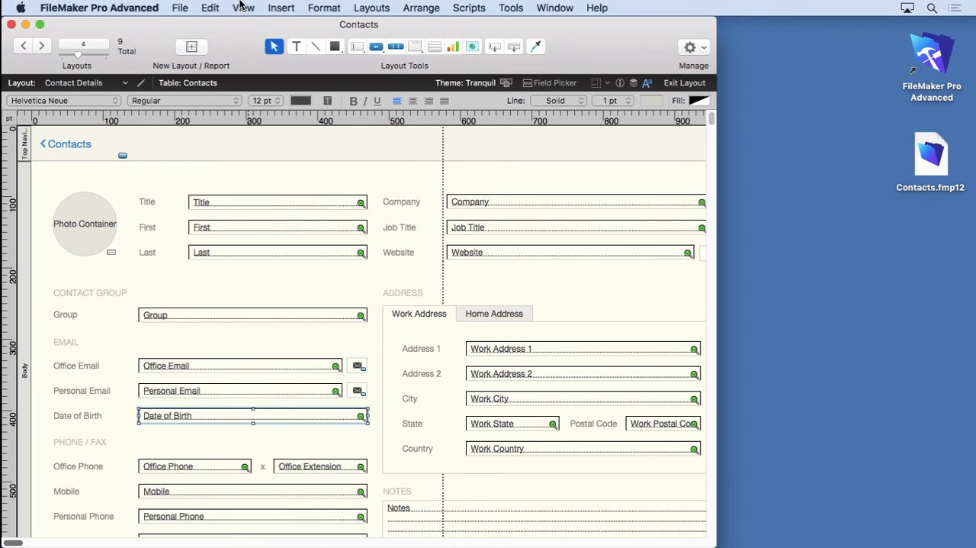
left_click(244, 8)
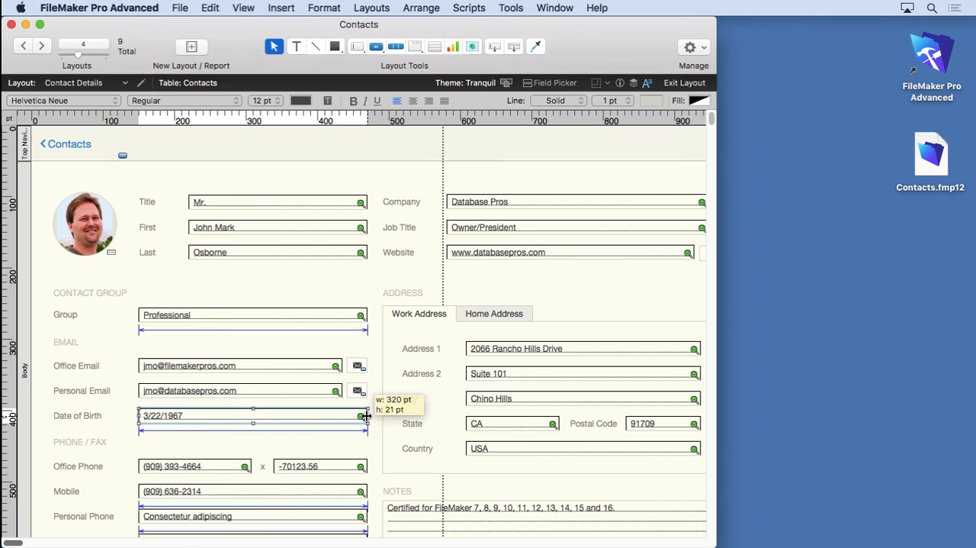
left_click_drag(366, 415, 218, 415)
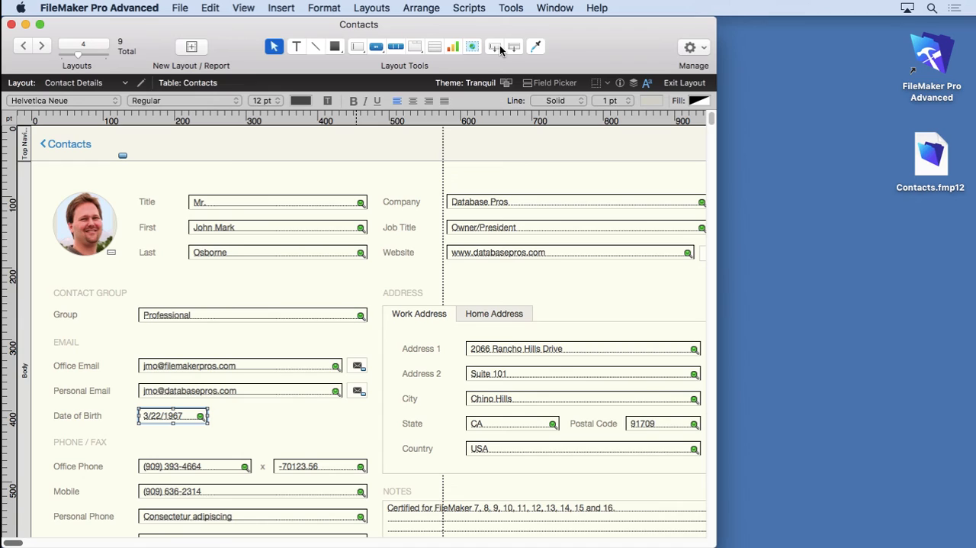
mouse_move(494, 46)
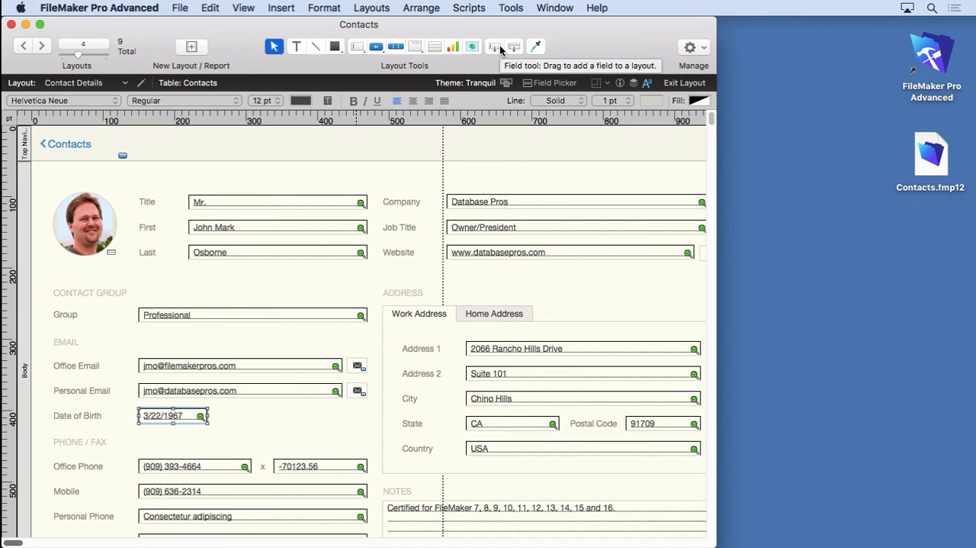
mouse_move(286, 29)
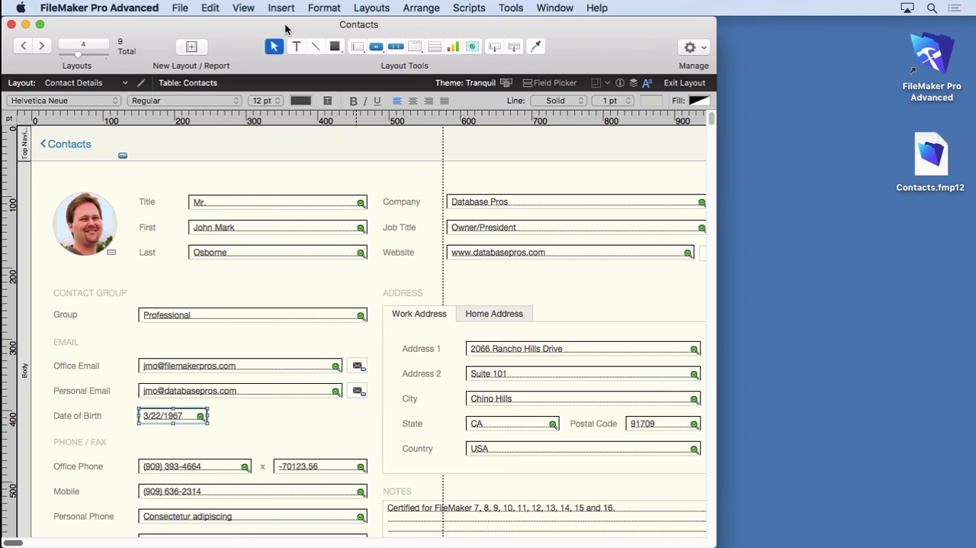
Step: Insert an Age merge field on the layout and move it beside Date of Birth
left_click(281, 7)
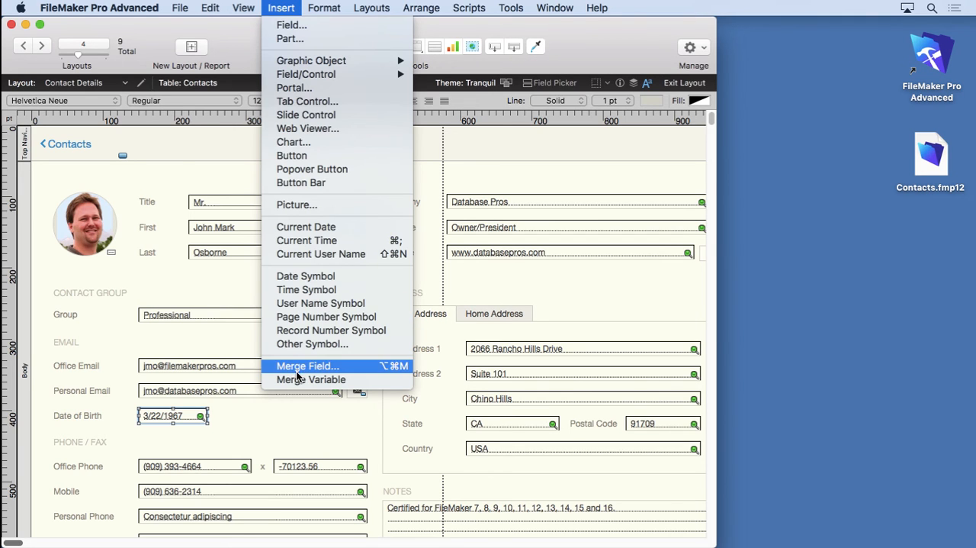
left_click(308, 366)
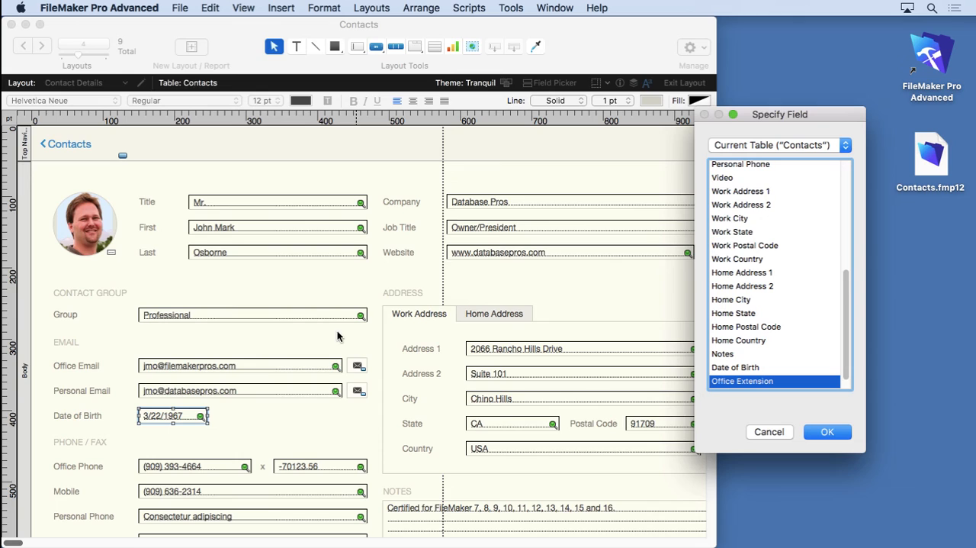
mouse_move(448, 260)
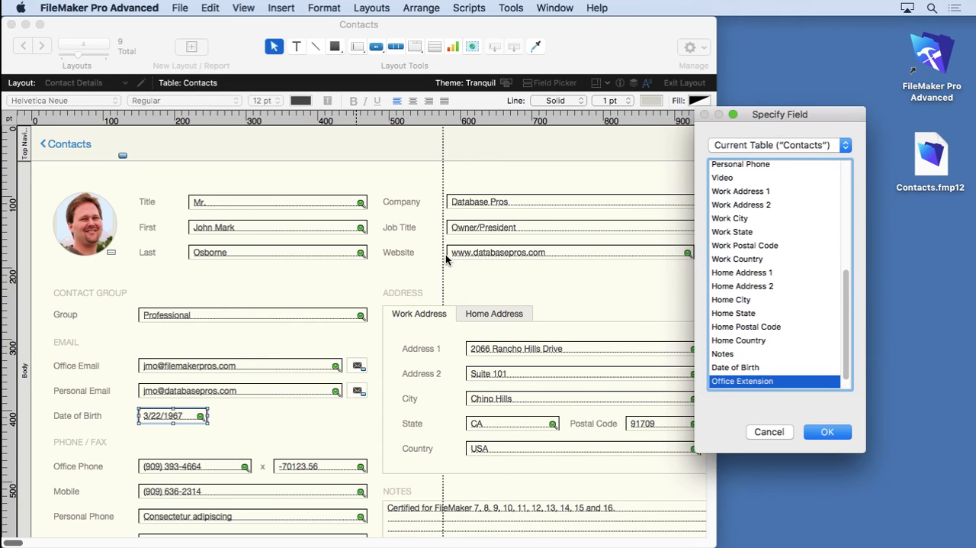
mouse_move(717, 303)
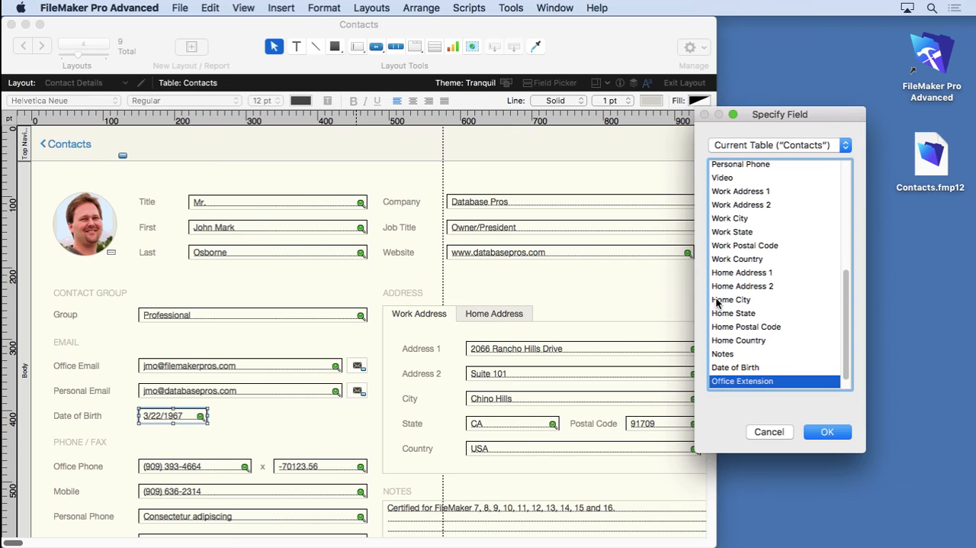
scroll("down", 3)
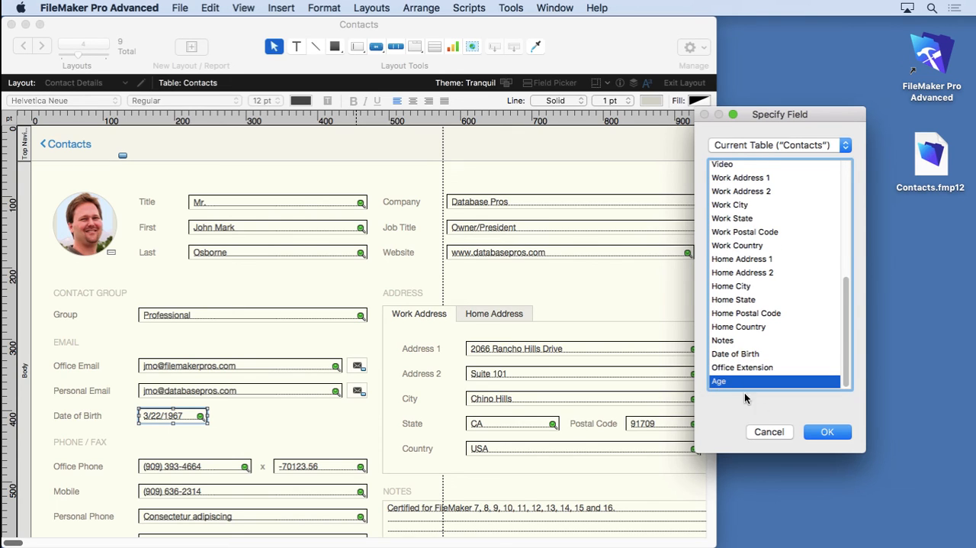
left_click(827, 432)
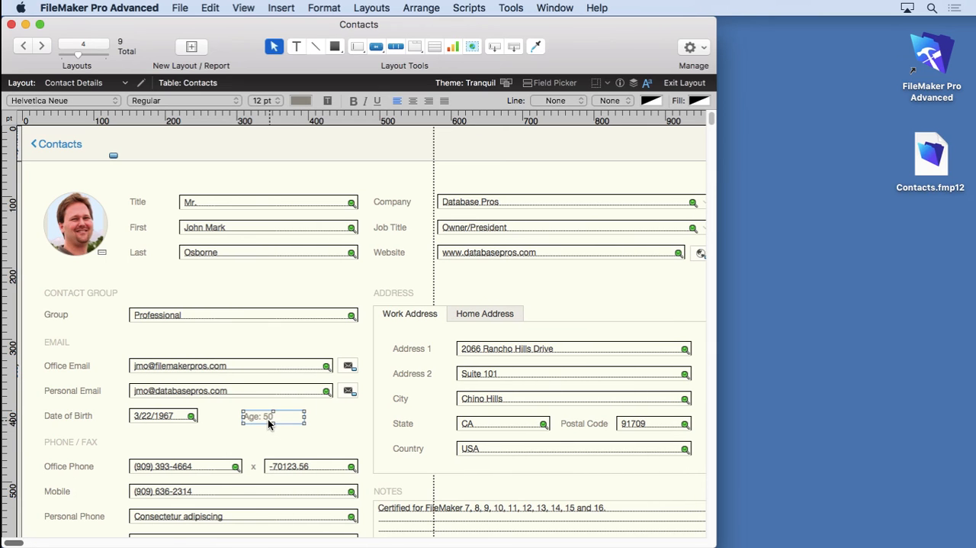
left_click_drag(269, 415, 241, 415)
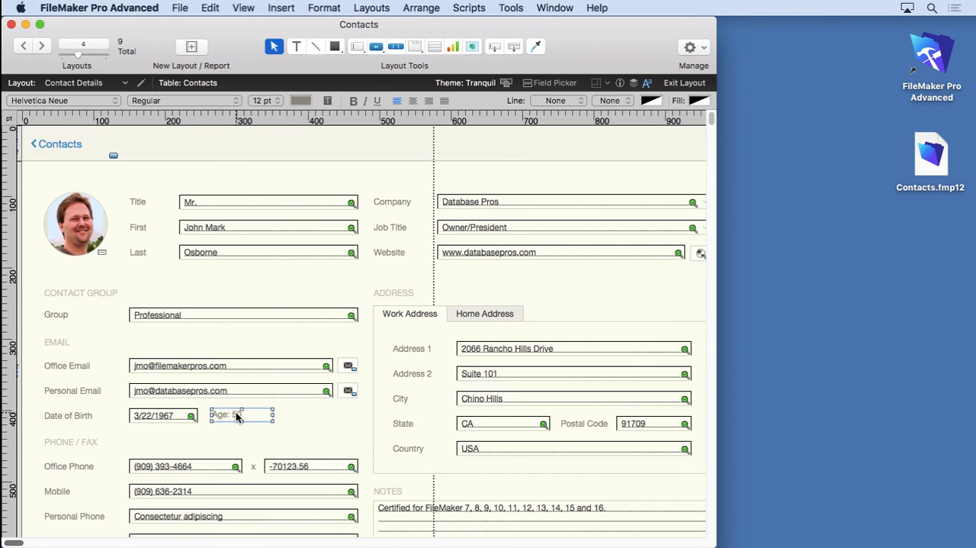
left_click(244, 7)
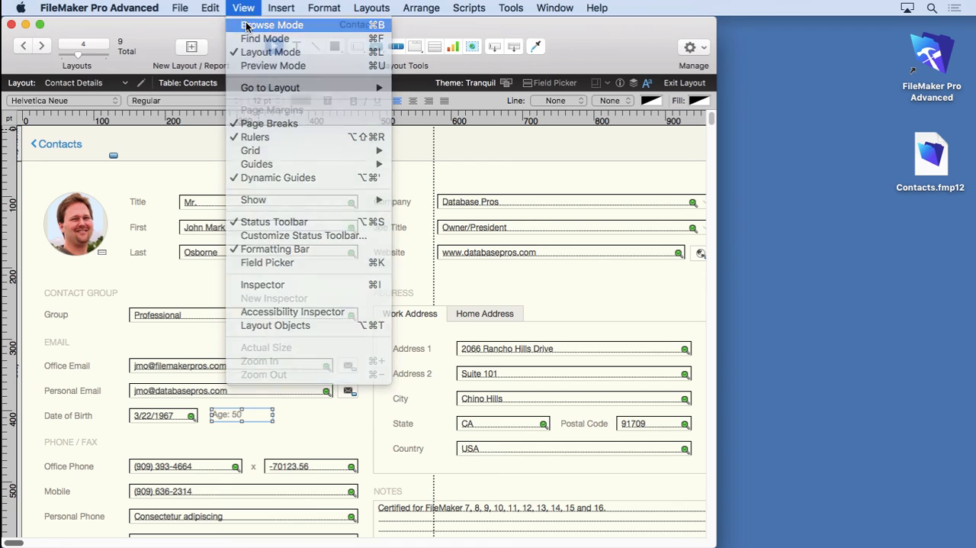
Step: Browse to confirm Age: 50 shows beside Date of Birth, then return to layout editing
left_click(271, 24)
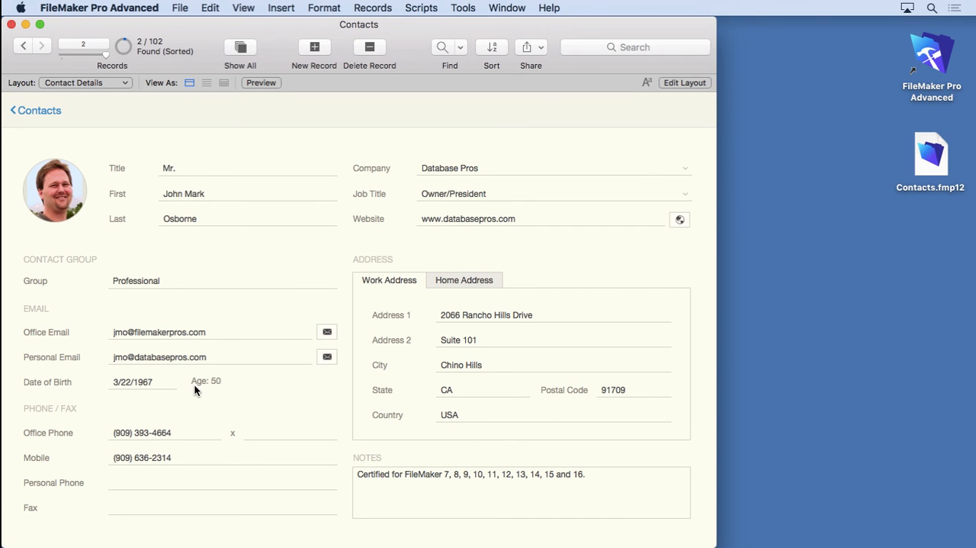
mouse_move(186, 388)
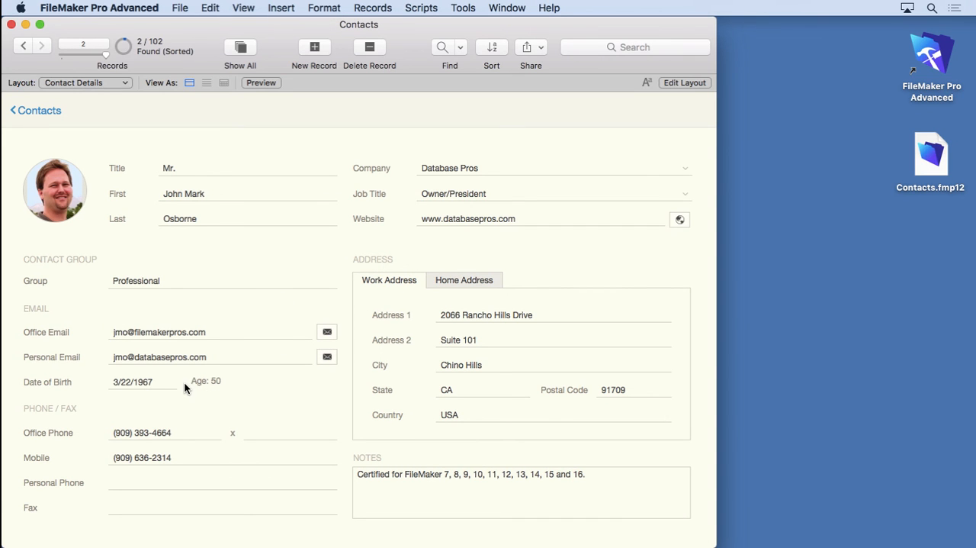
mouse_move(659, 80)
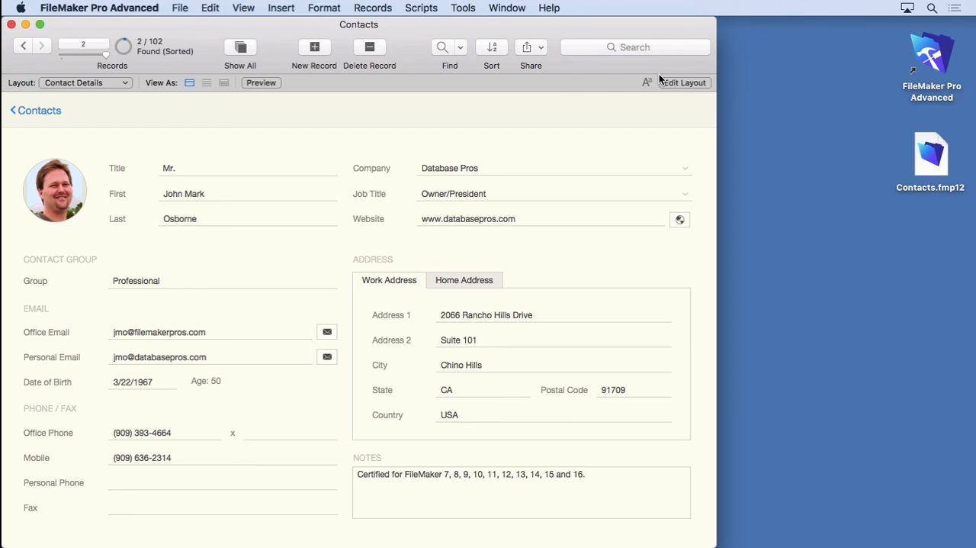
left_click(683, 82)
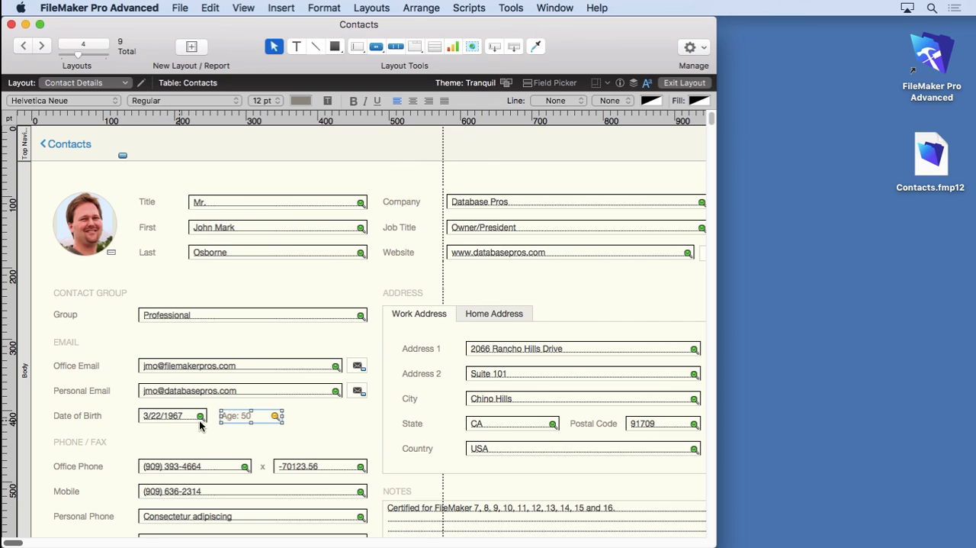
left_click(244, 8)
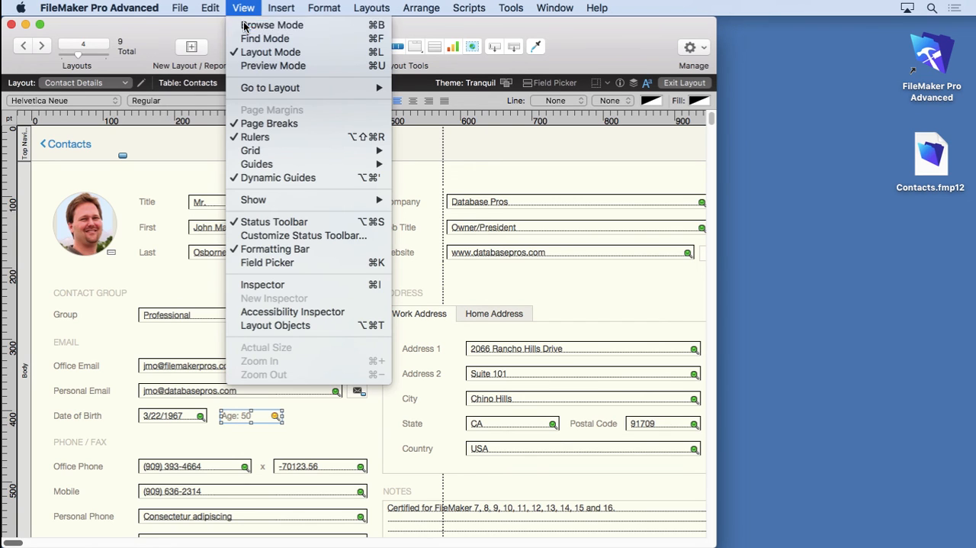
left_click(271, 24)
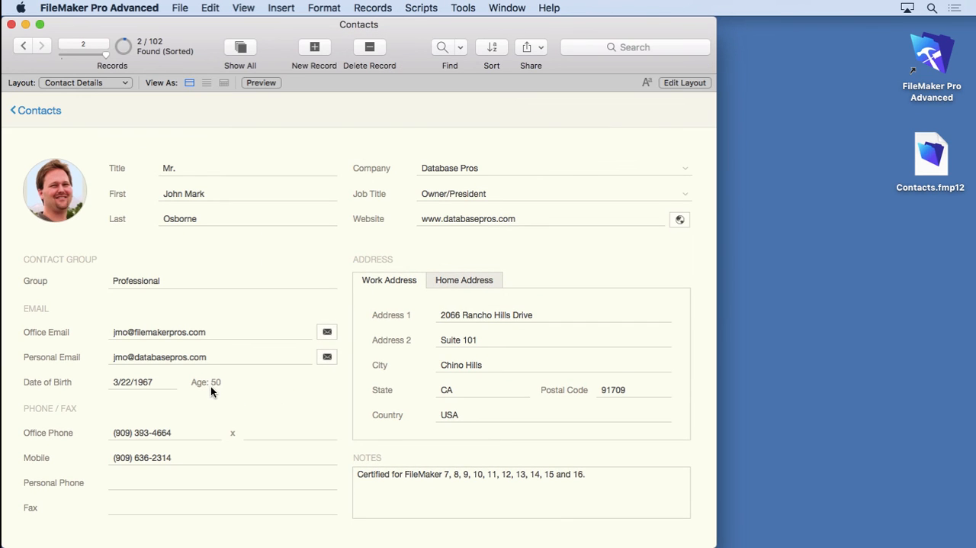
mouse_move(221, 391)
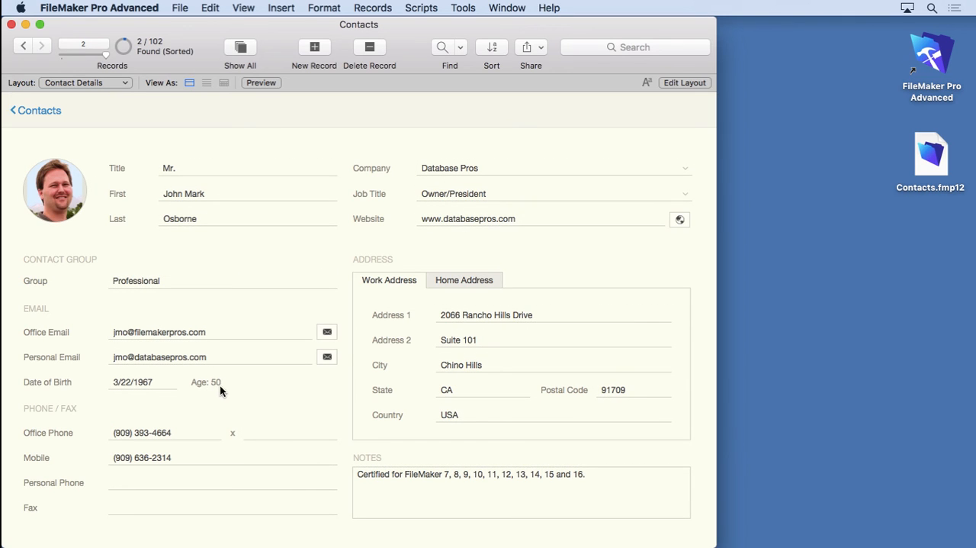
mouse_move(149, 234)
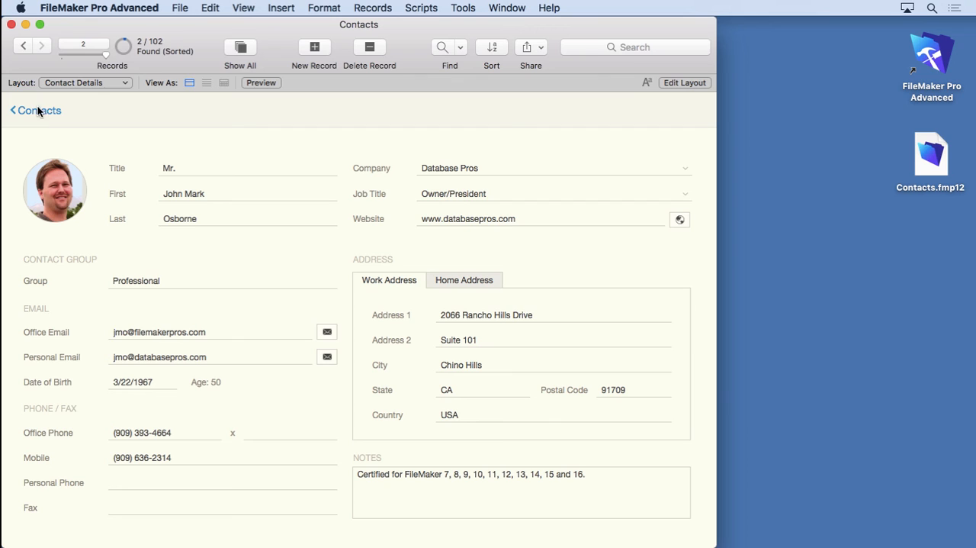
left_click(24, 46)
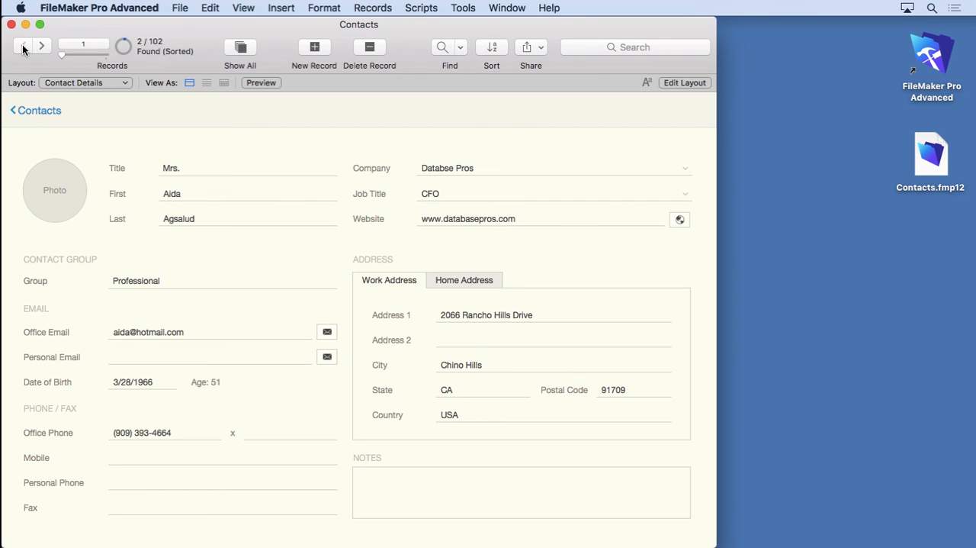
mouse_move(44, 52)
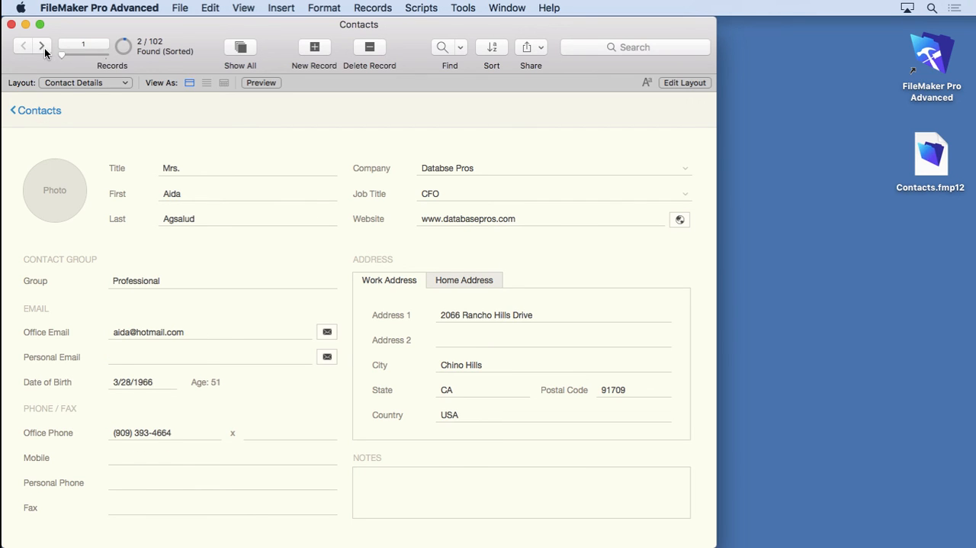
left_click(41, 44)
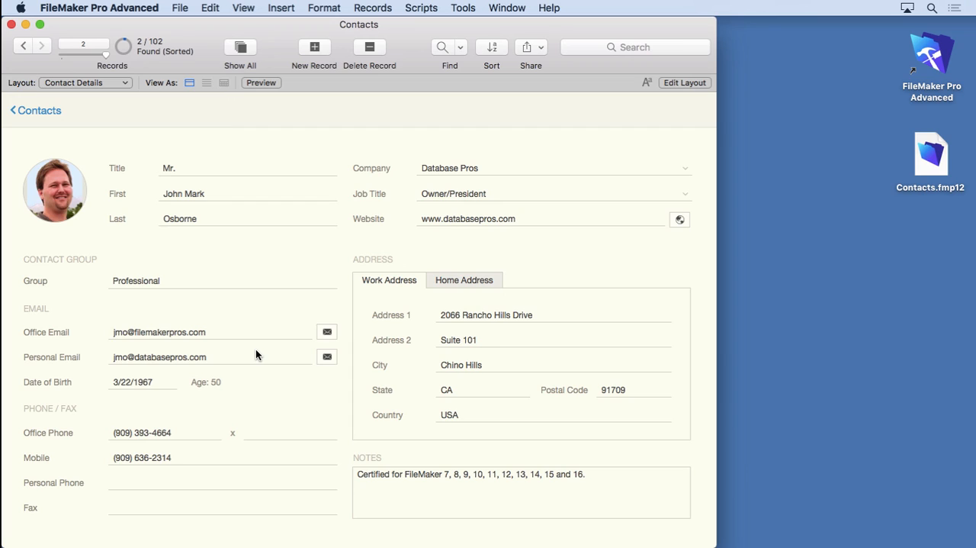